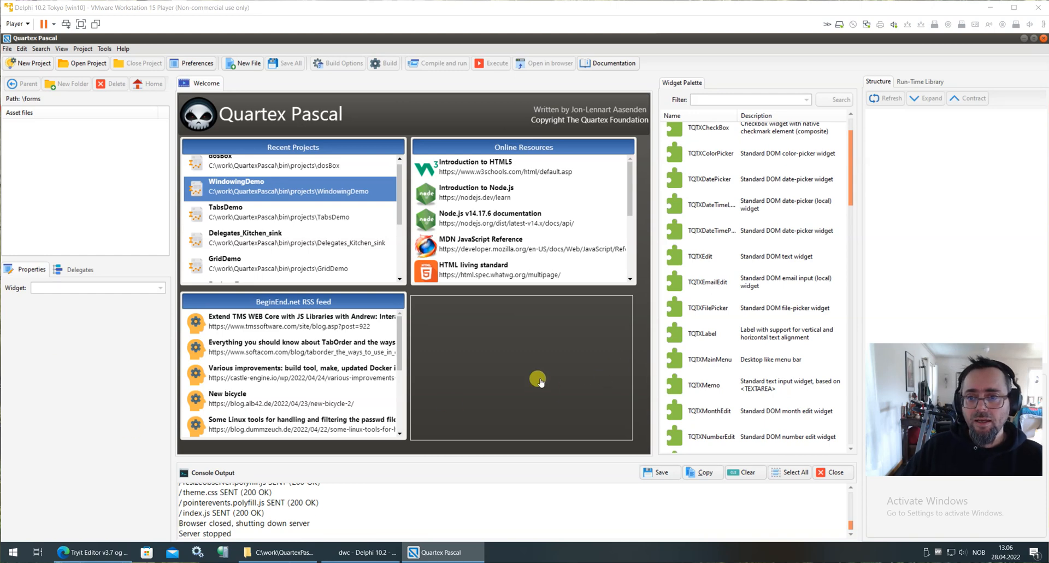
mouse_move(59, 192)
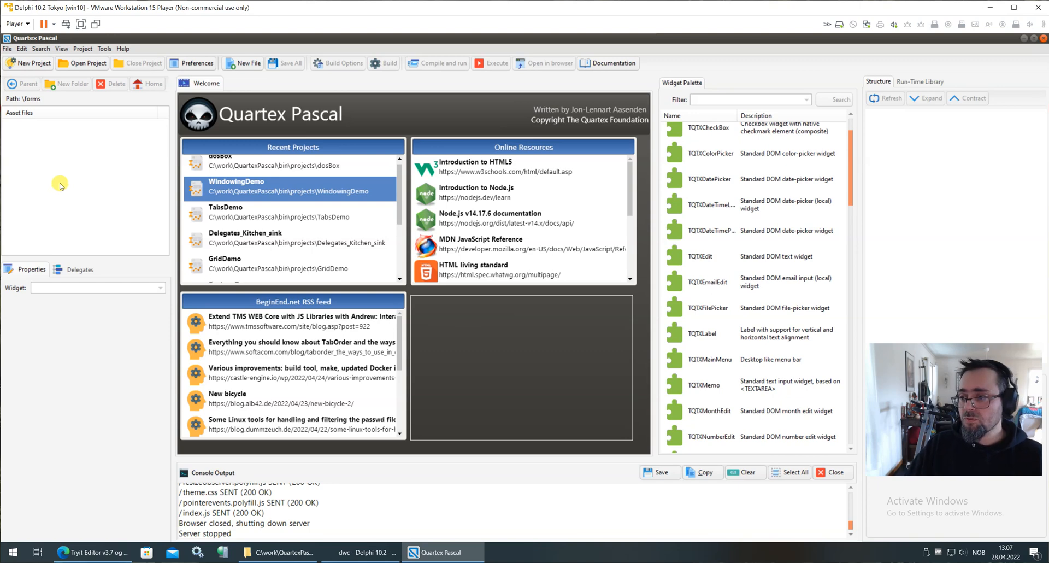
mouse_move(71, 179)
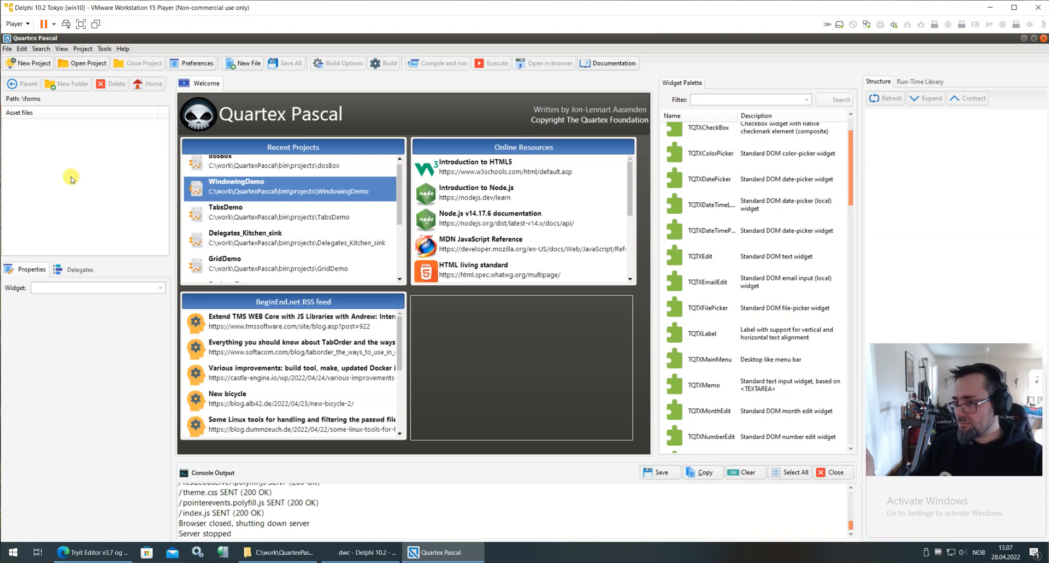
mouse_move(64, 194)
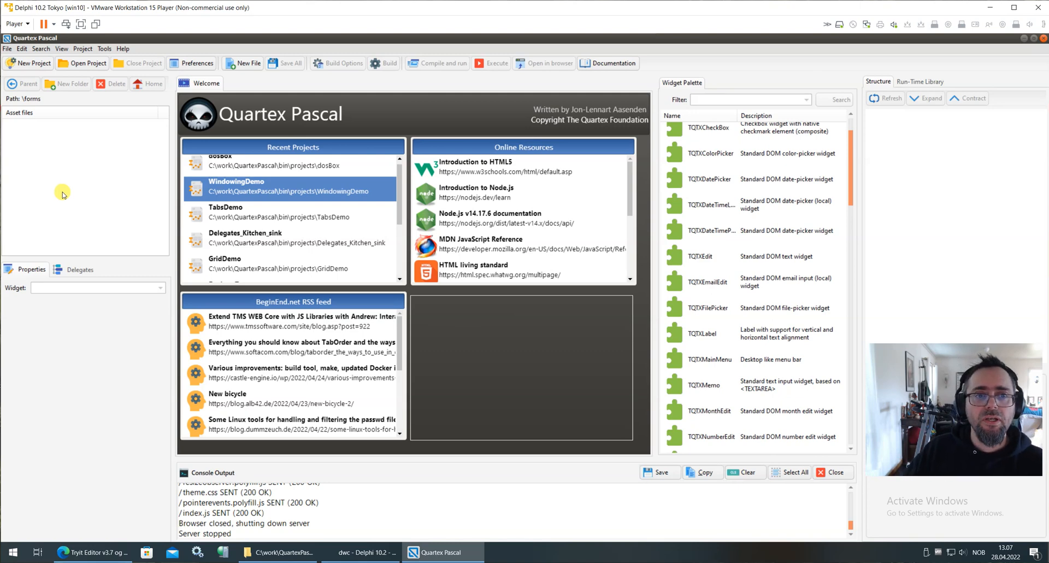
mouse_move(61, 190)
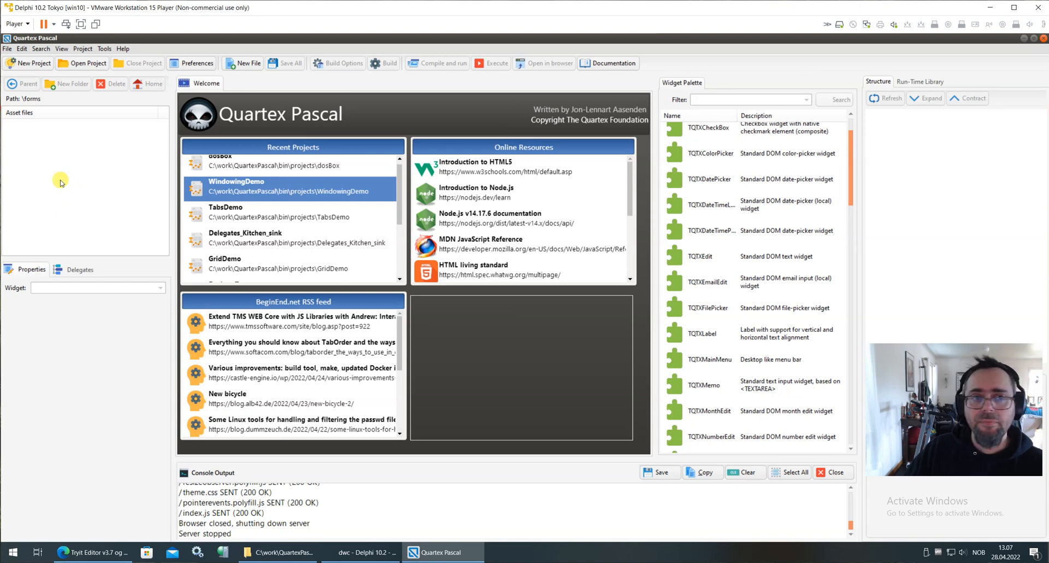
Start a new project of the Windowed visual application type
left_click(27, 63)
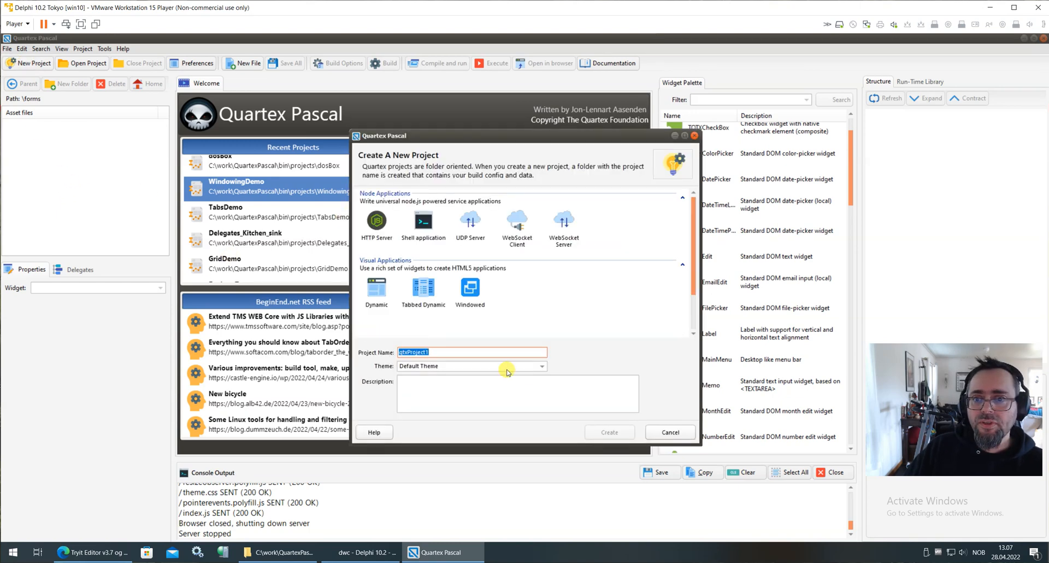
left_click(470, 287)
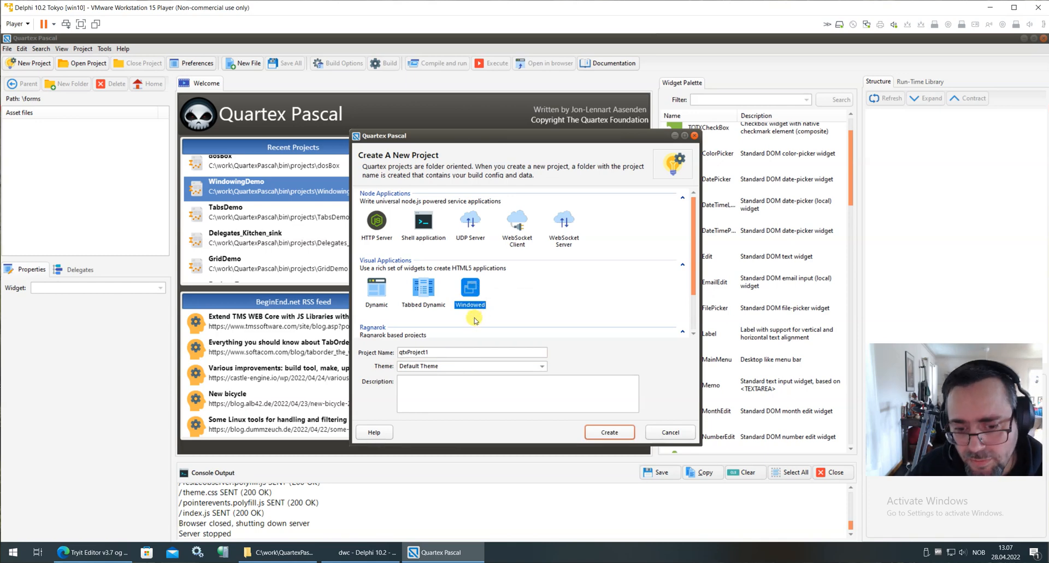
mouse_move(526, 305)
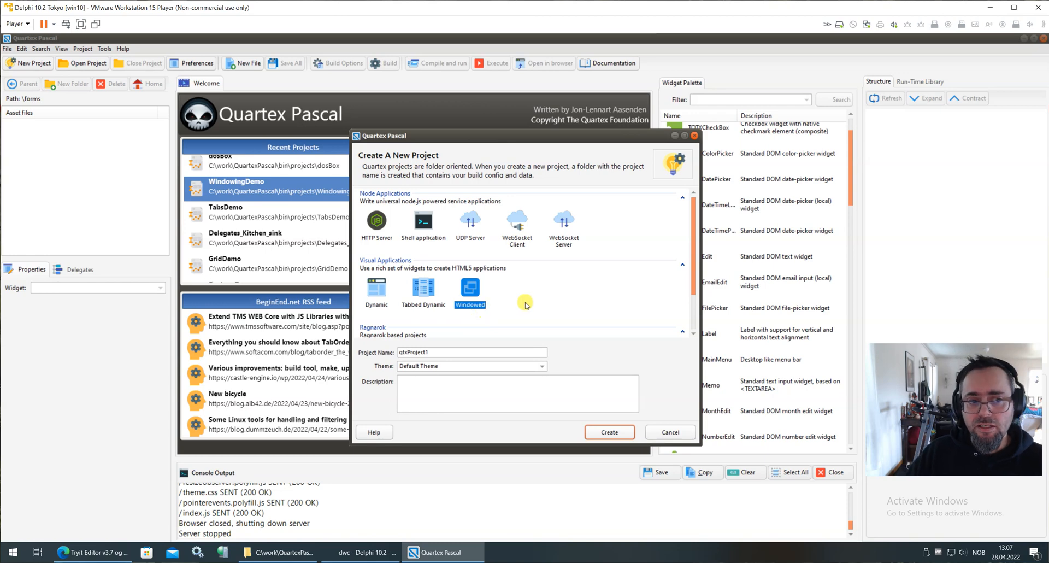
mouse_move(501, 306)
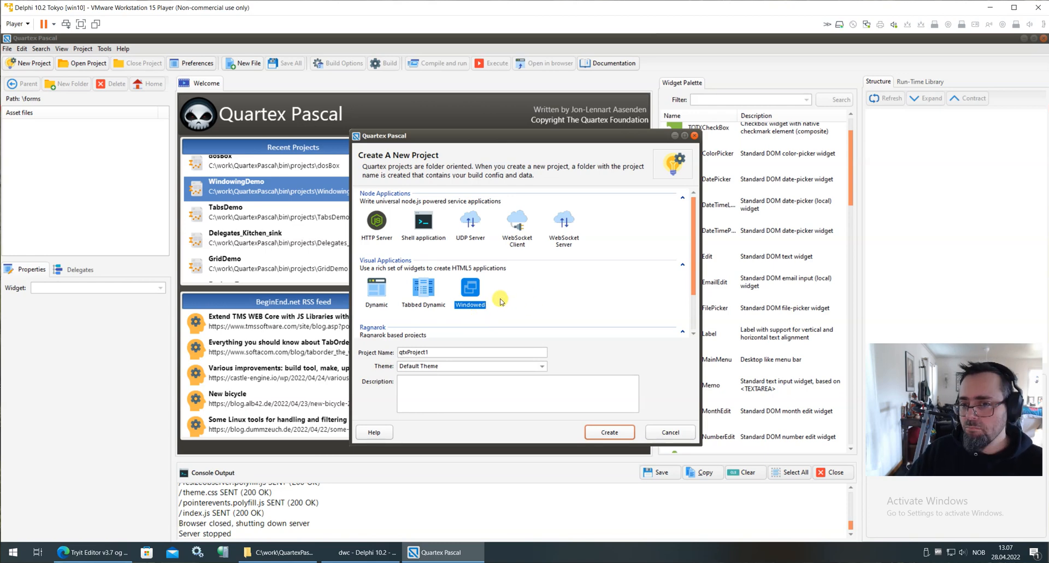
mouse_move(503, 304)
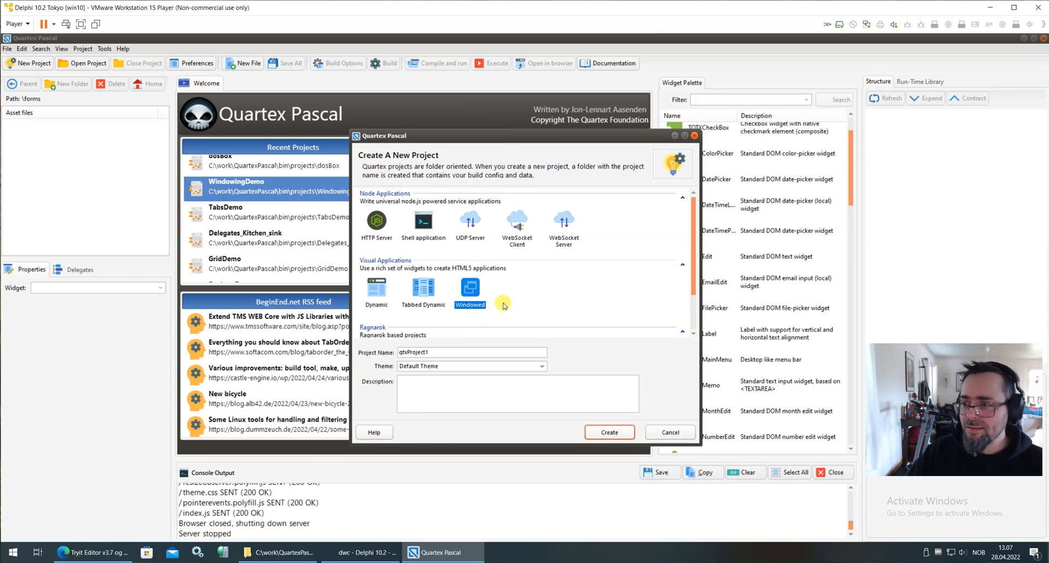
mouse_move(513, 306)
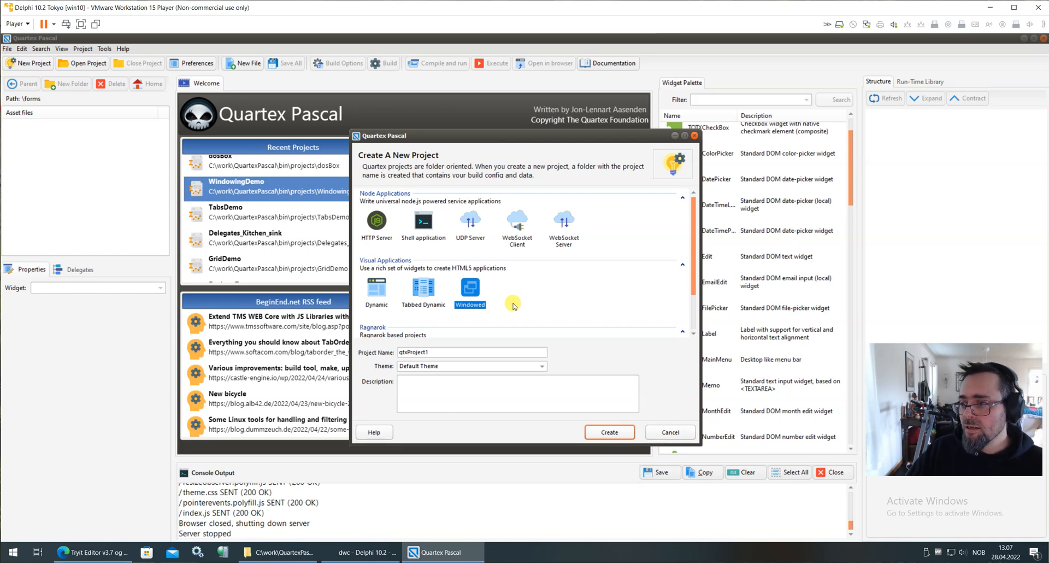
mouse_move(514, 306)
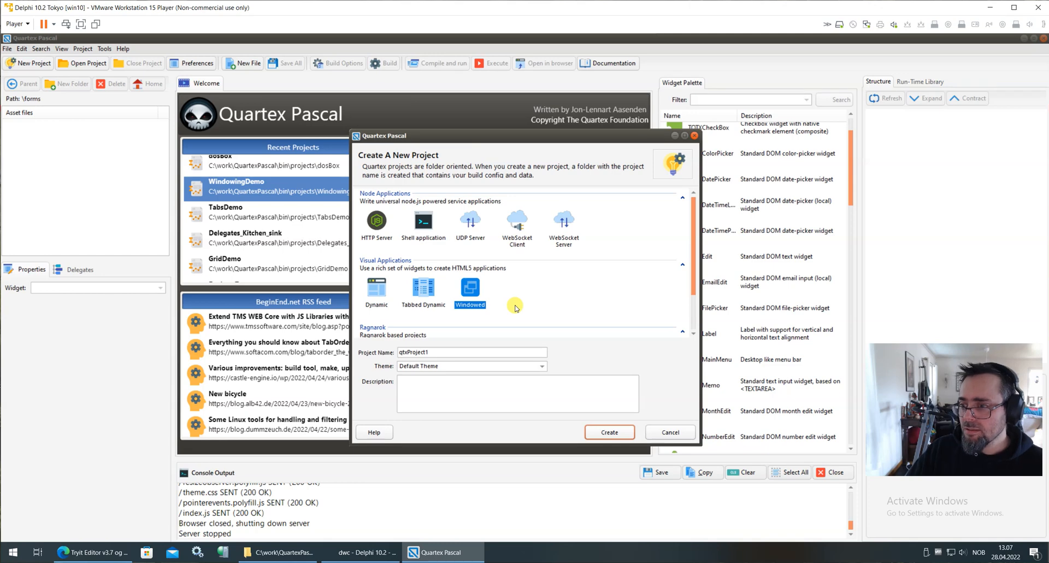
mouse_move(500, 306)
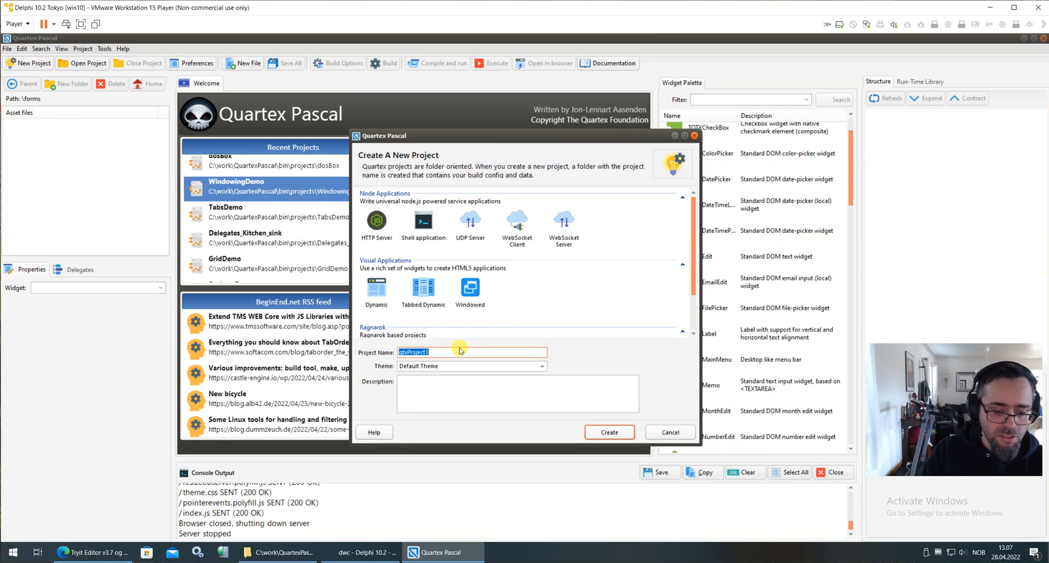
Name the project TinyDemo with description 'Demo of how to add an item to a listbox'
type("TinyDemo")
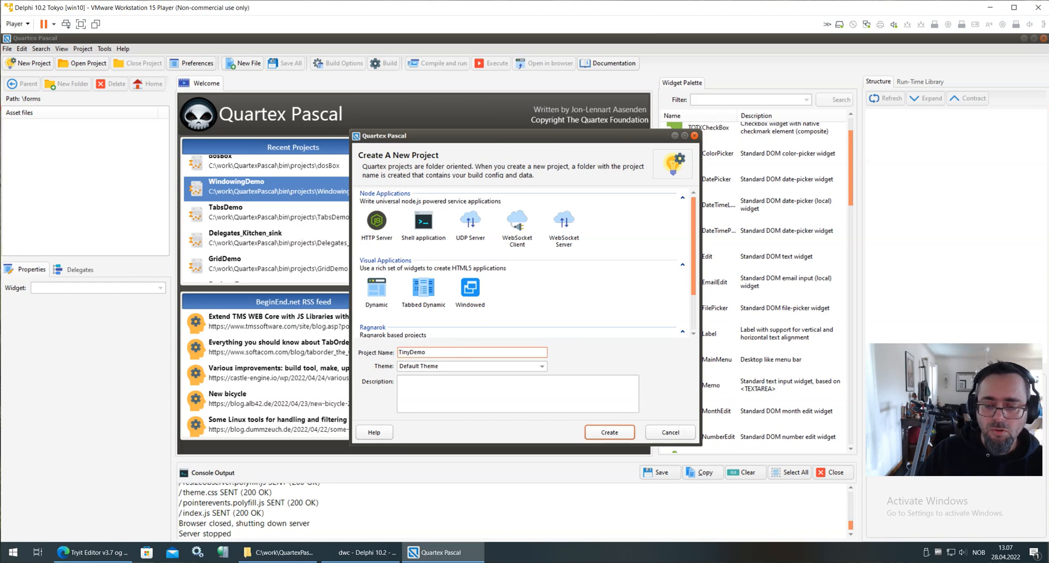
left_click(421, 394)
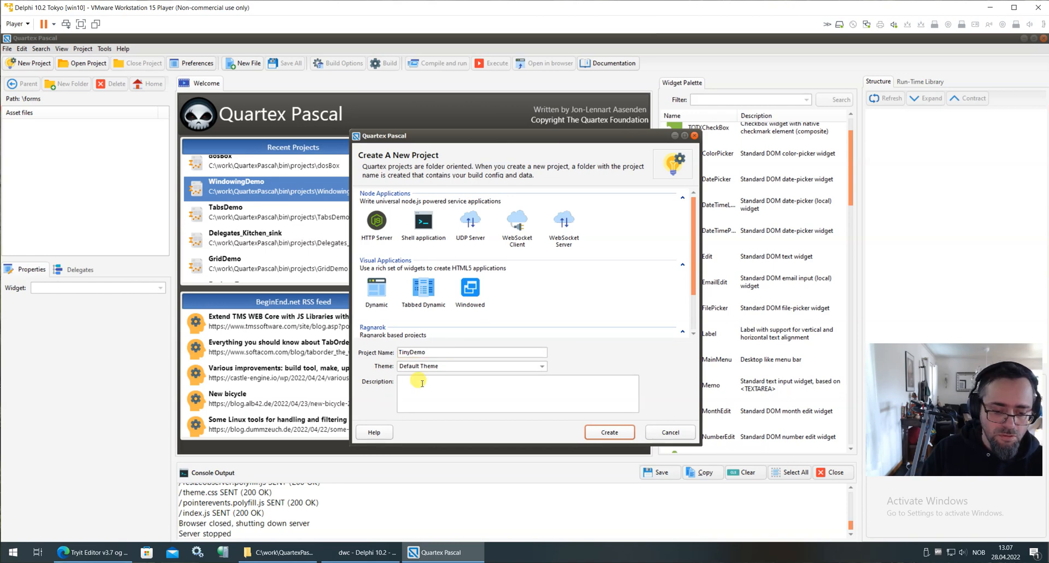
type("Demo of how to")
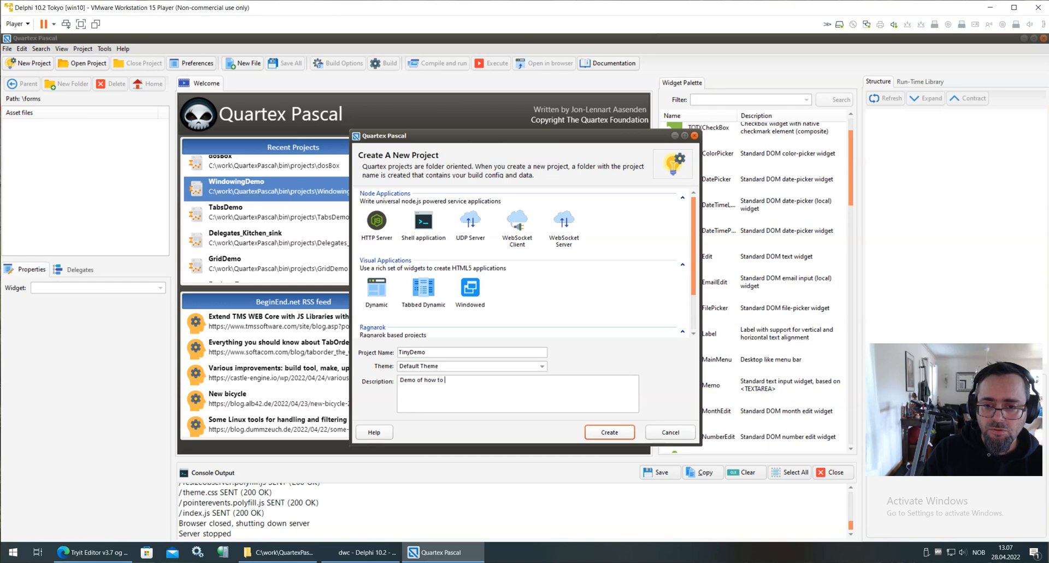
type("add an item")
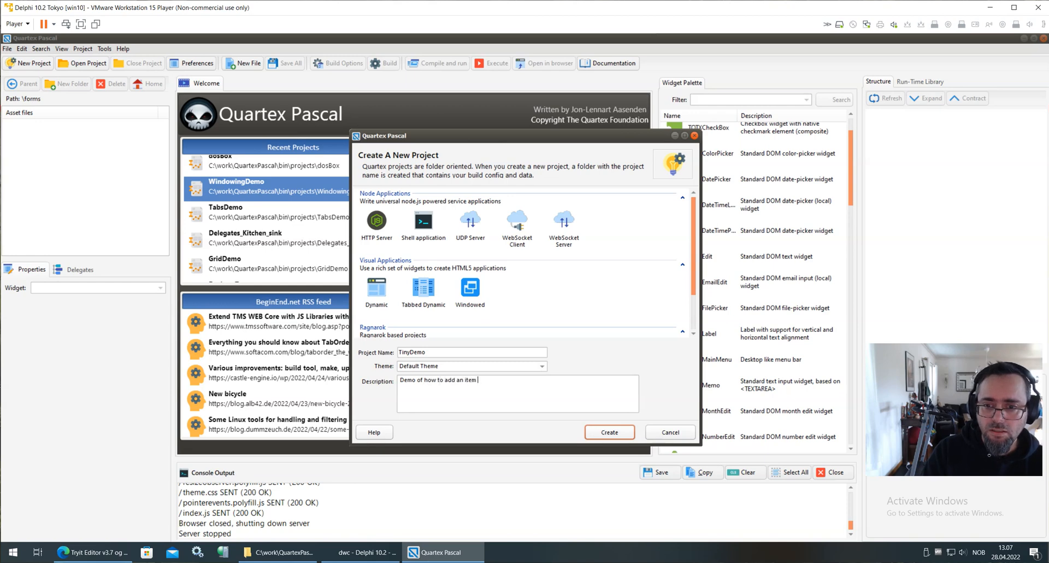
type("to a listbox")
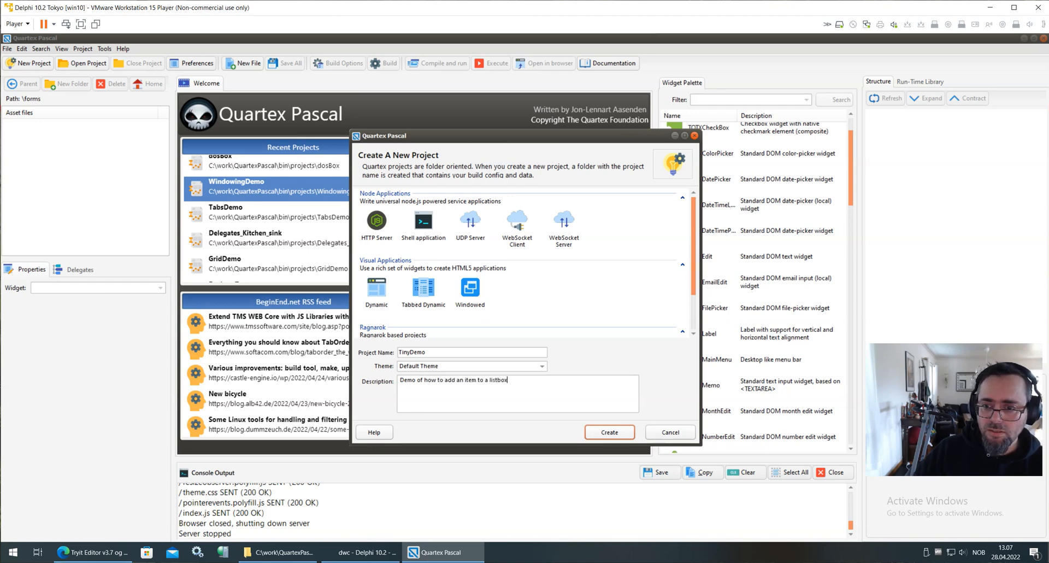
Create TinyDemo and browse its asset files, app.config.ini and app.entrypoint.pas
left_click(609, 432)
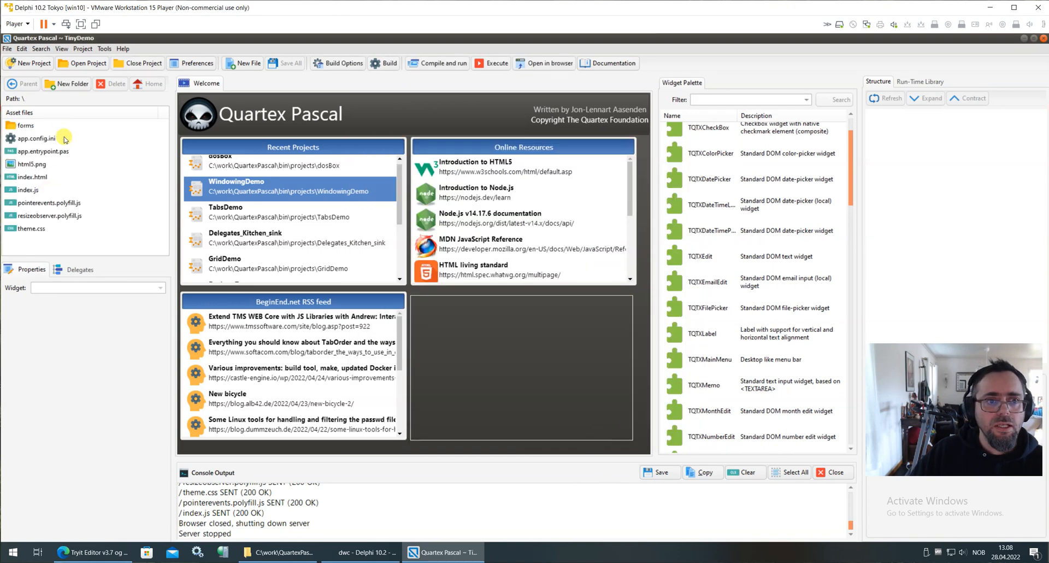
mouse_move(87, 141)
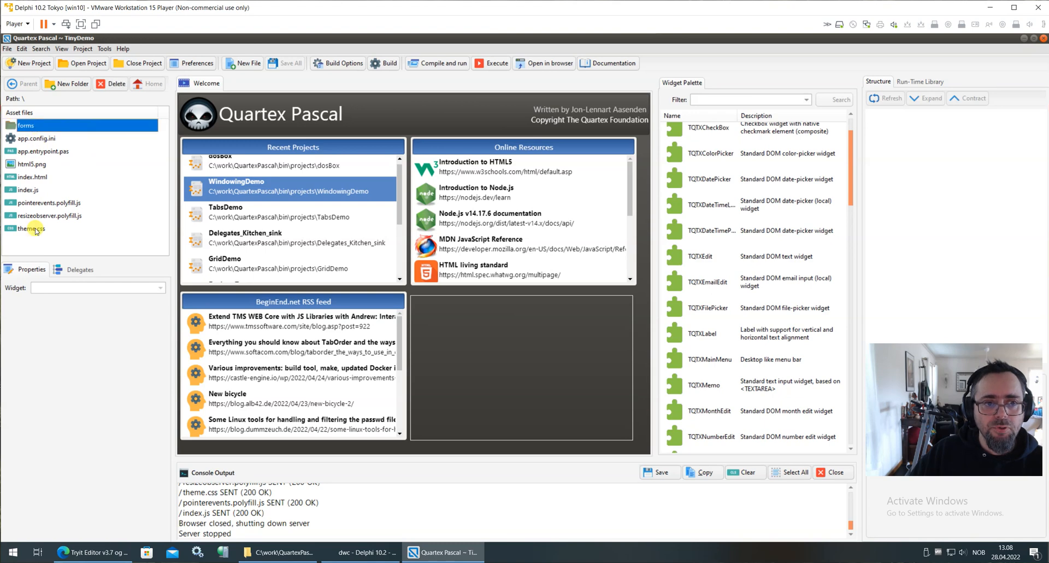
left_click(31, 227)
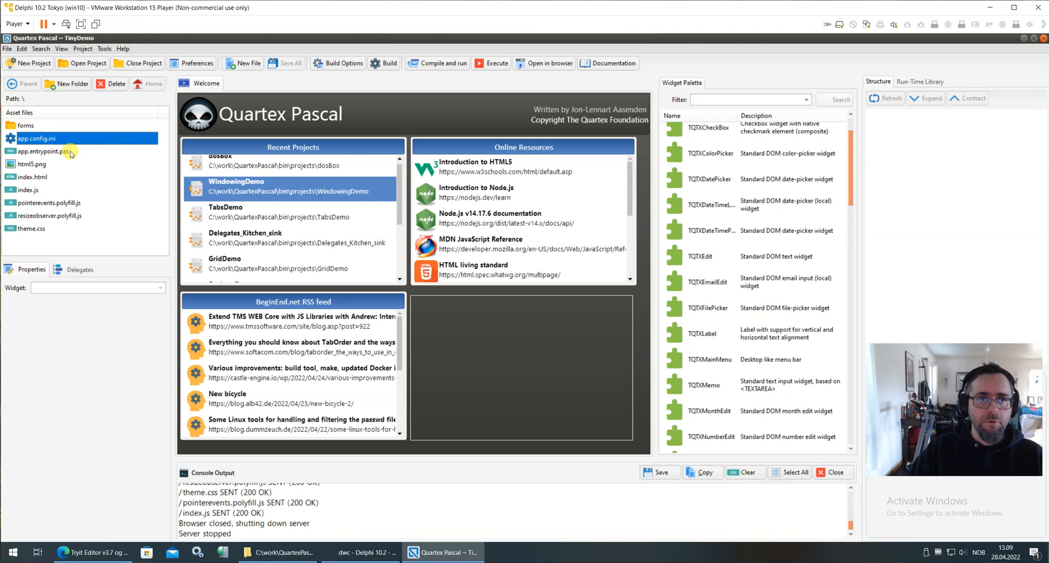
mouse_move(72, 162)
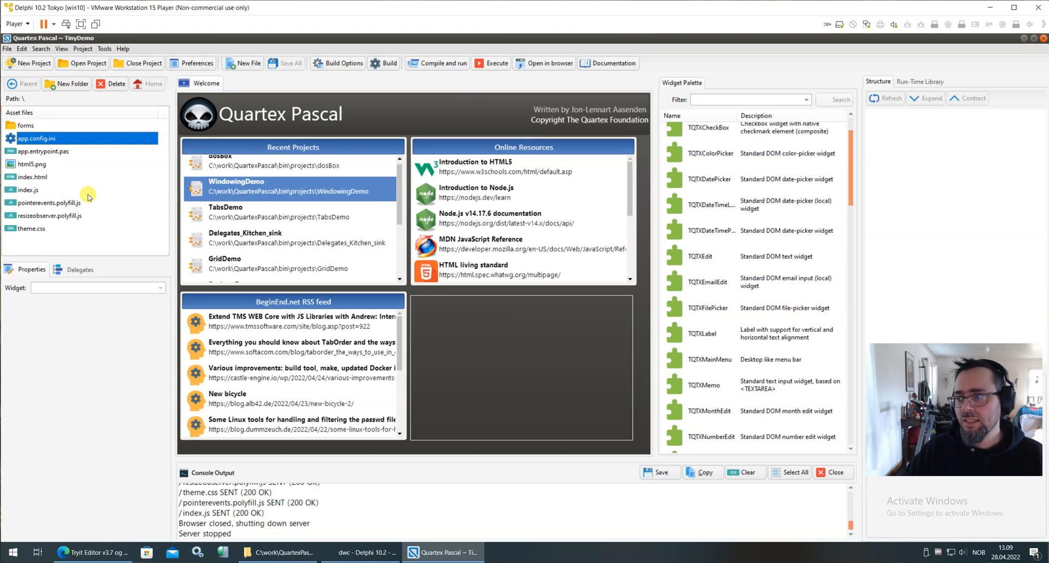
mouse_move(79, 154)
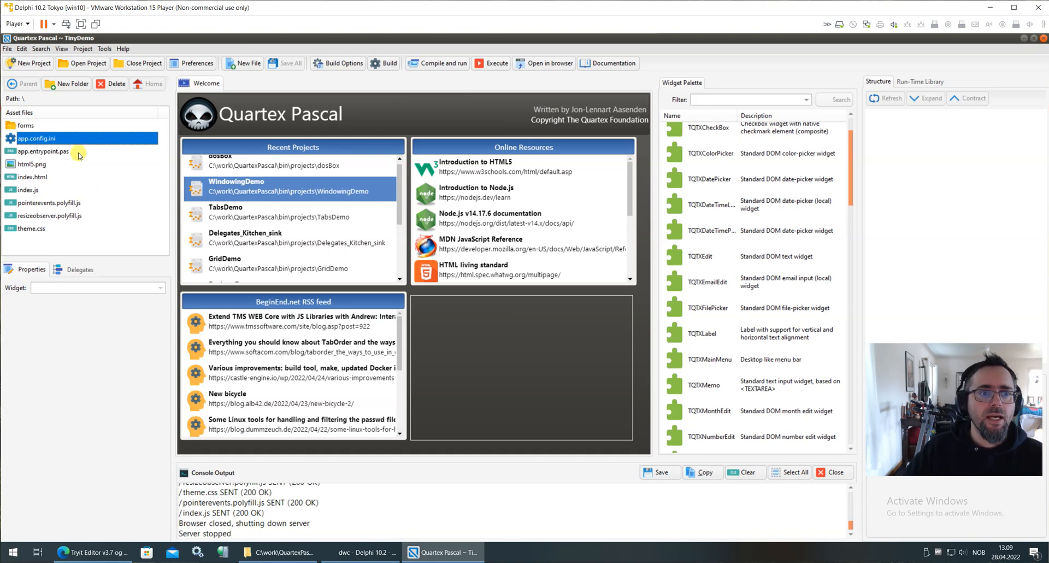
left_click(44, 151)
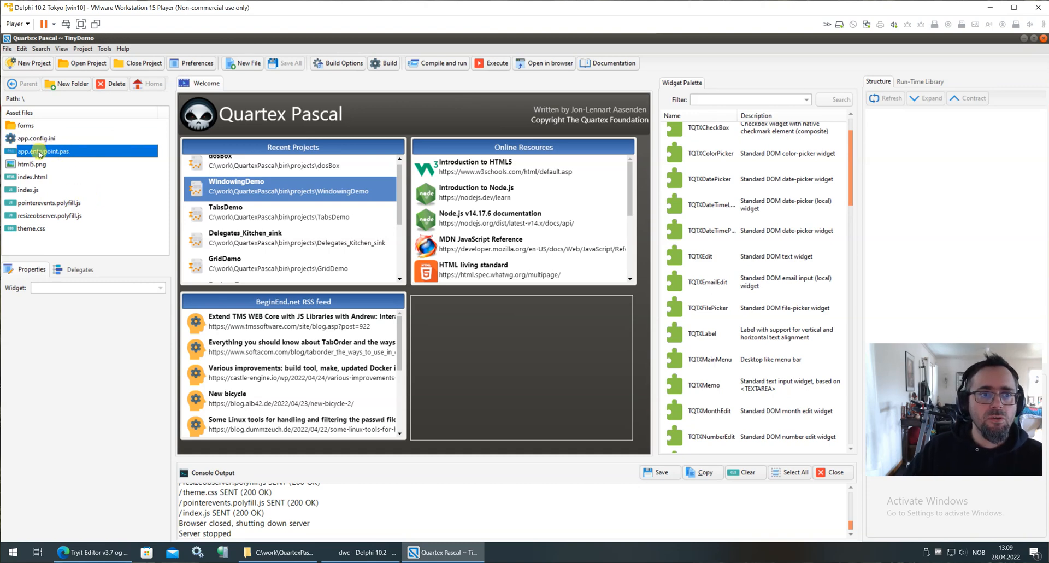
Open app.entrypoint.pas in the code editor
double_click(44, 151)
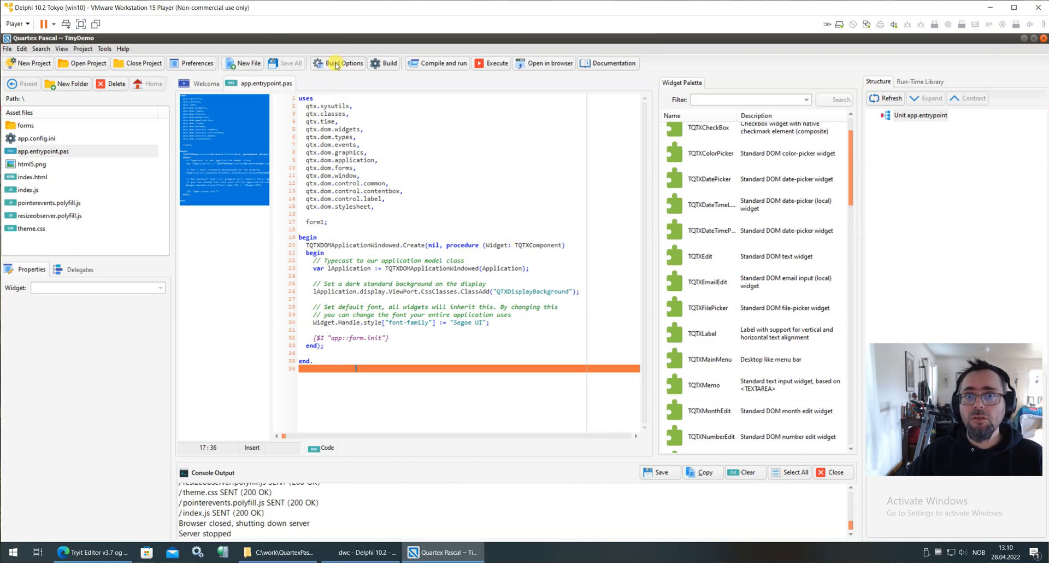
Set form1.qfm to auto-create in Build Options and save the changes
left_click(342, 63)
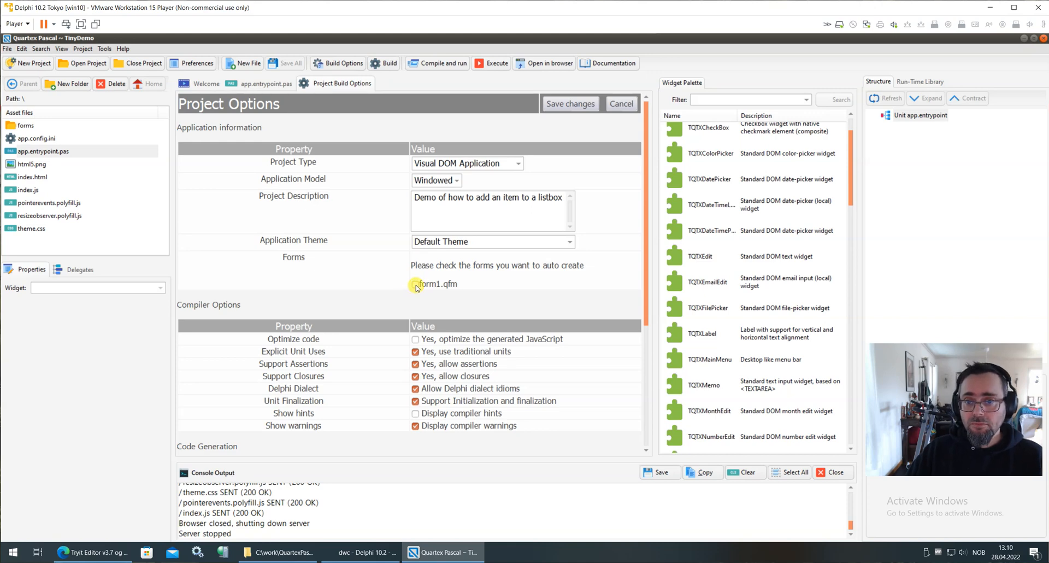
left_click(415, 284)
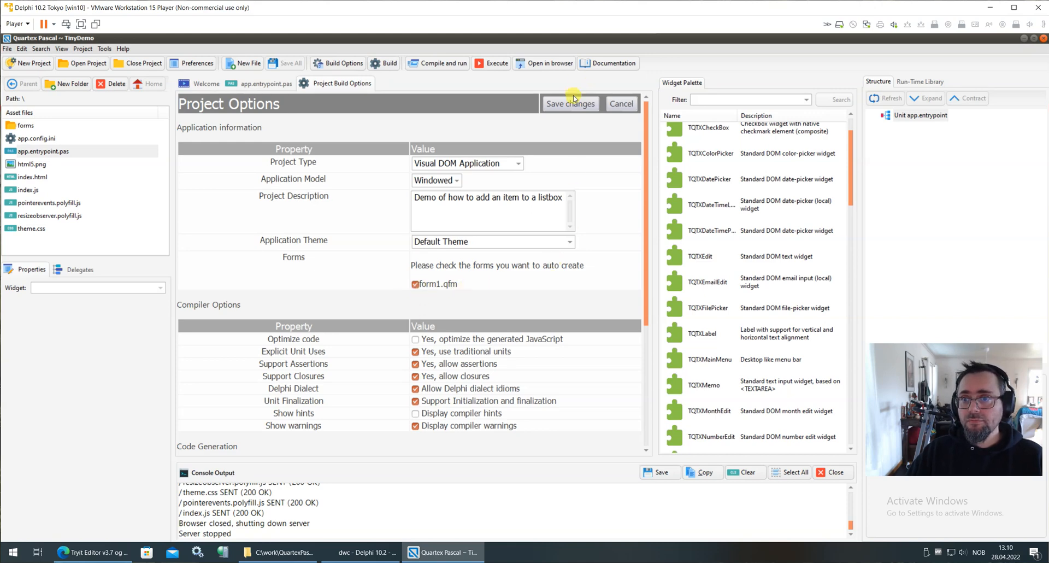
left_click(570, 104)
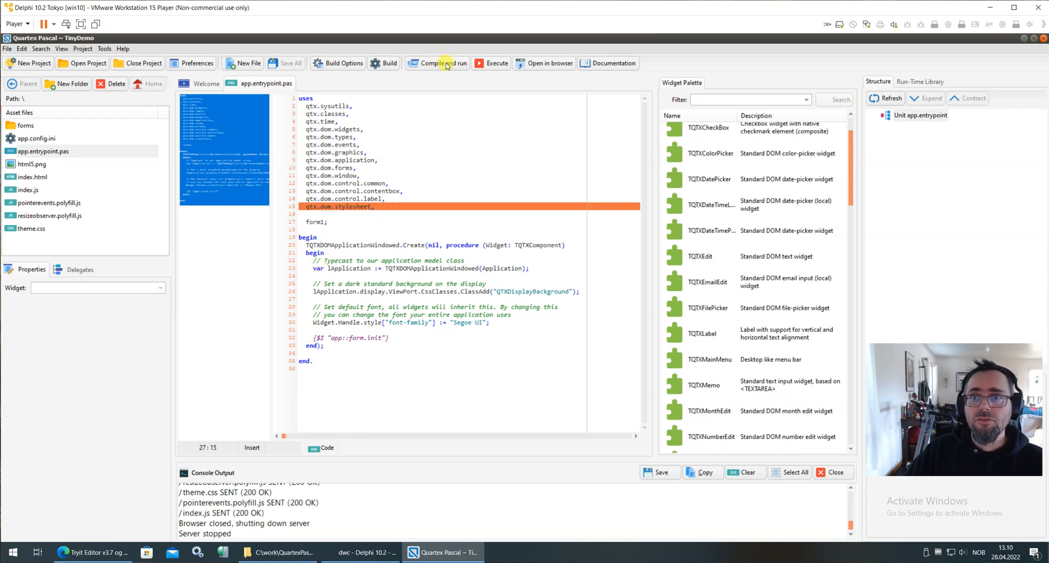
left_click(437, 64)
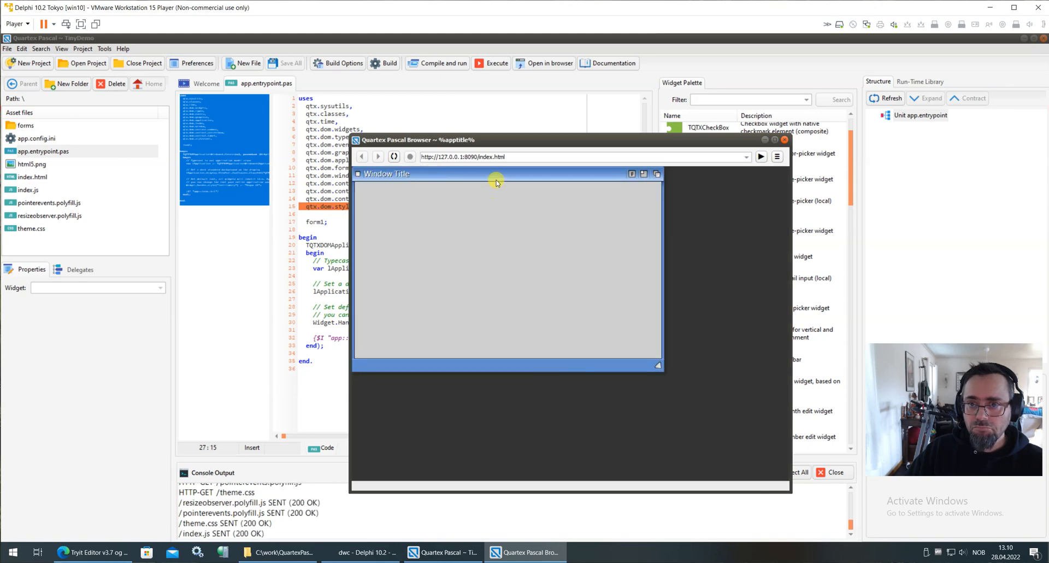
left_click_drag(496, 174, 548, 222)
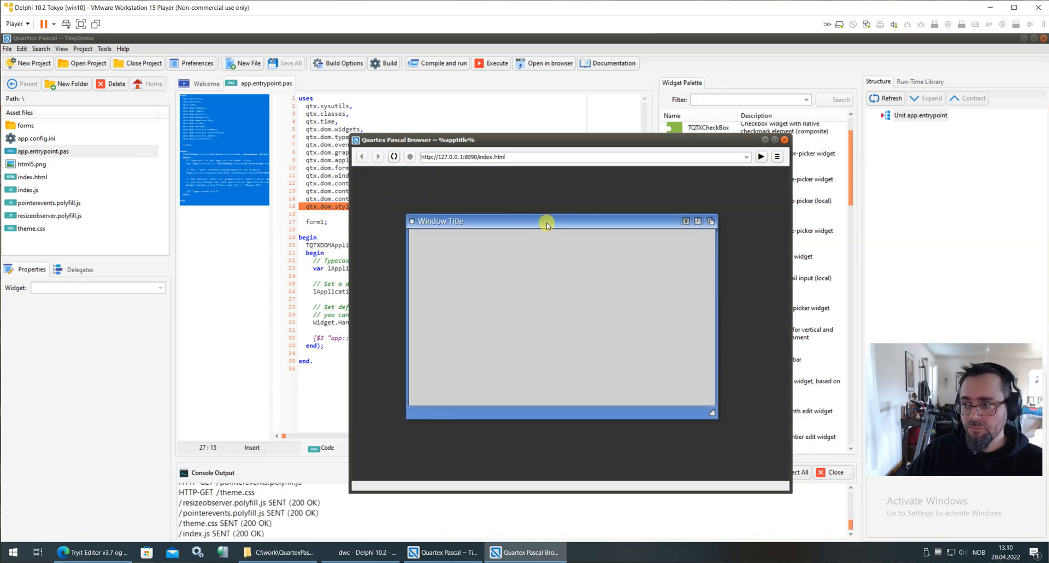
left_click_drag(546, 222, 390, 199)
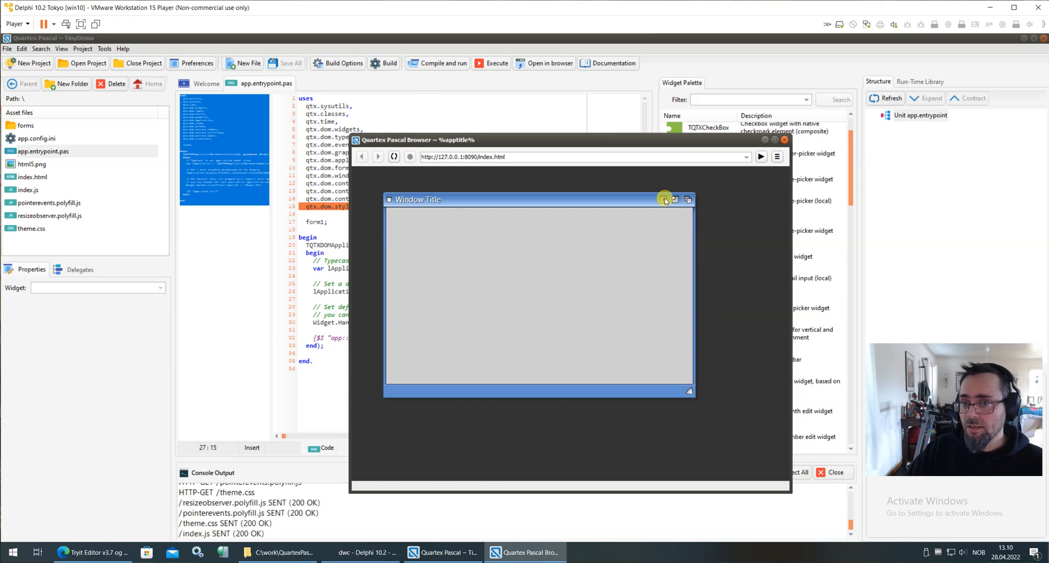
mouse_move(649, 218)
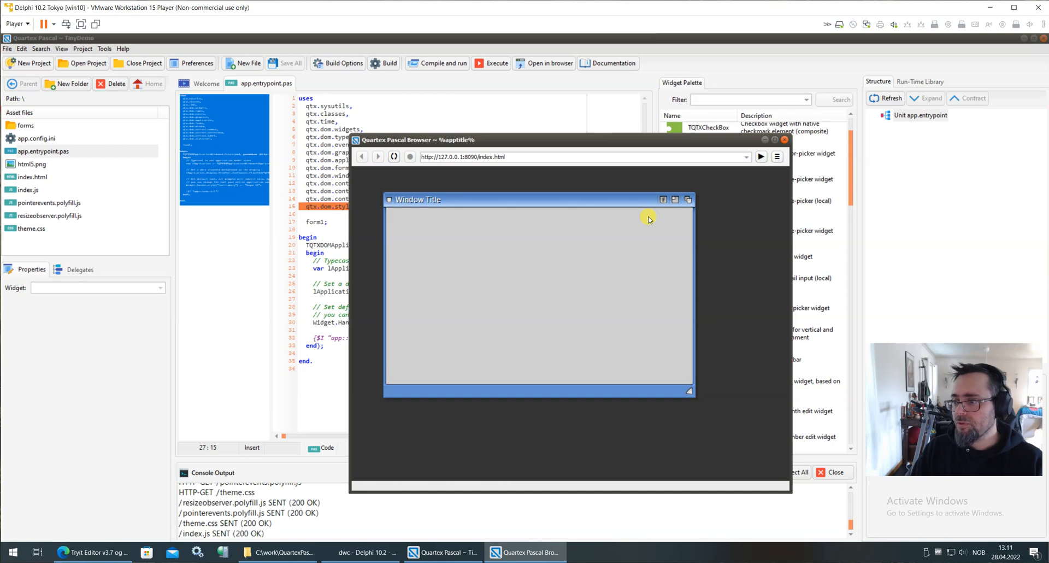
mouse_move(678, 196)
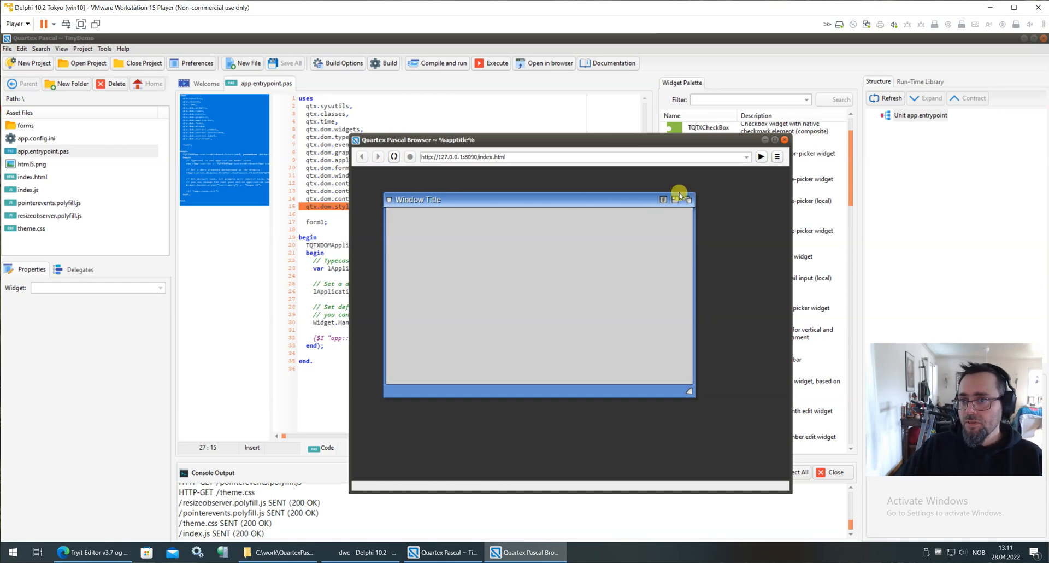
left_click(679, 199)
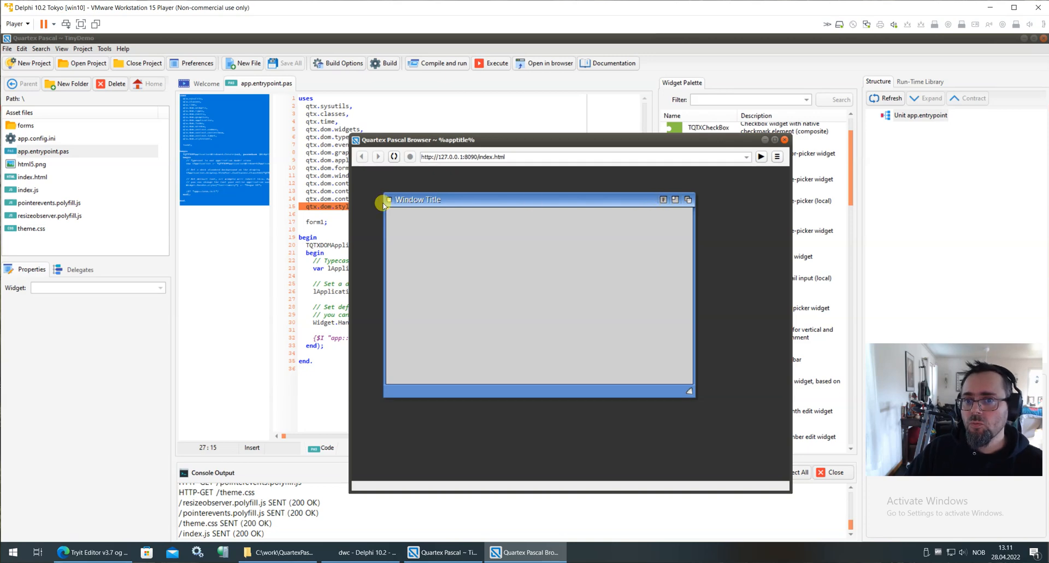
mouse_move(669, 213)
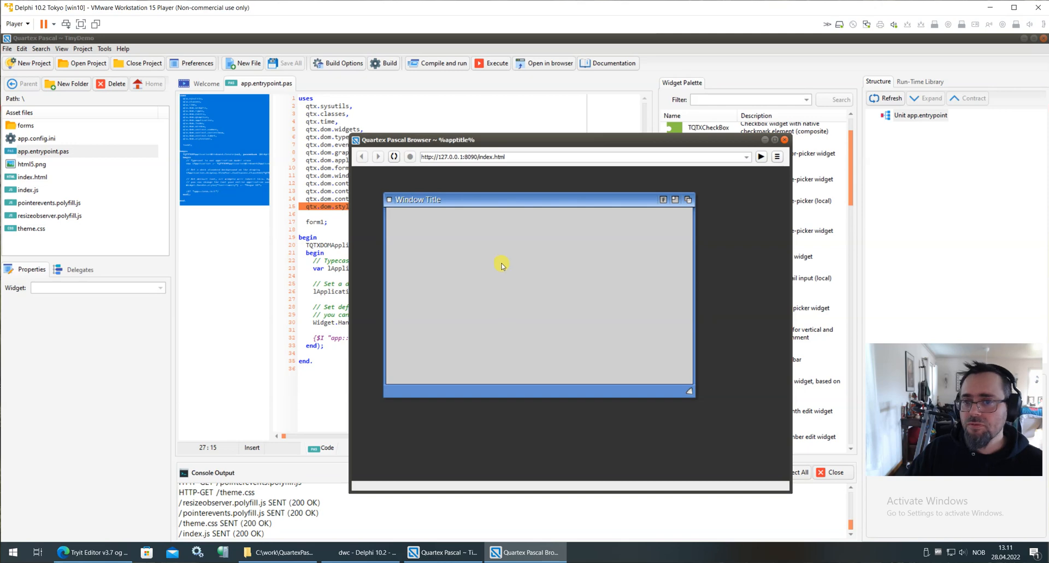
mouse_move(786, 142)
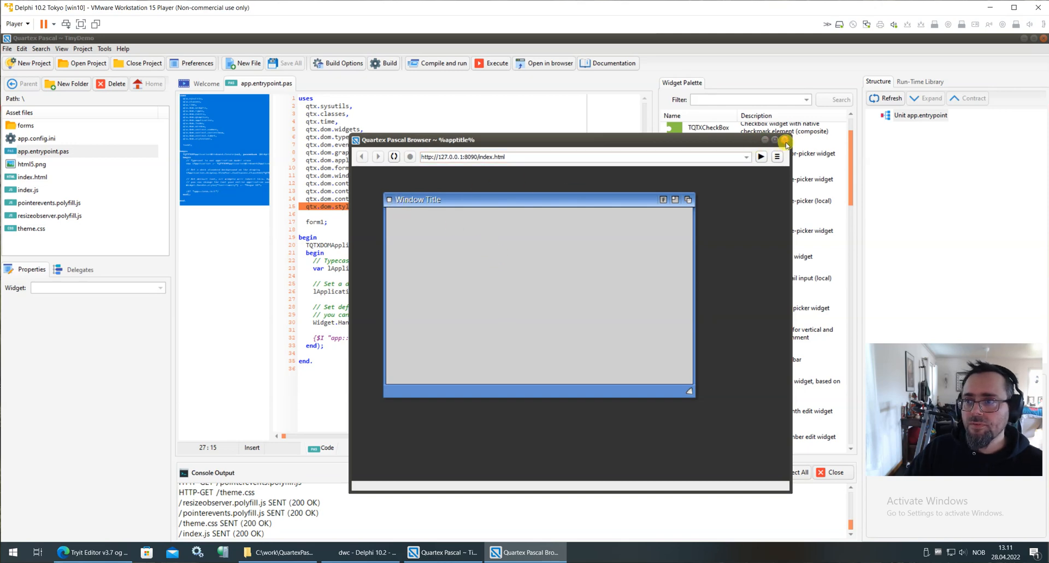
Close the preview browser and browse into the forms folder and back to the project root
left_click(786, 142)
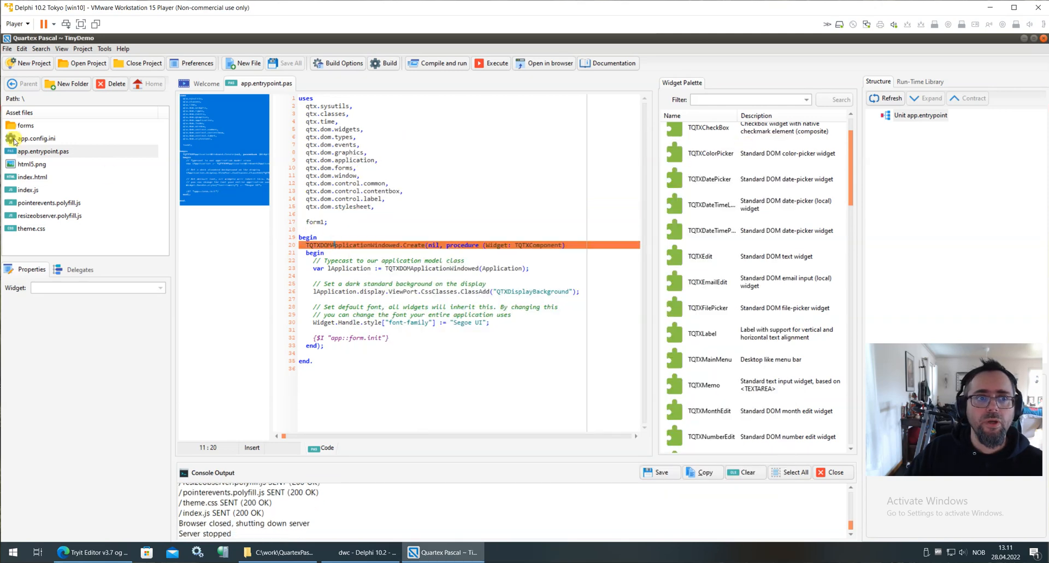
left_click(25, 125)
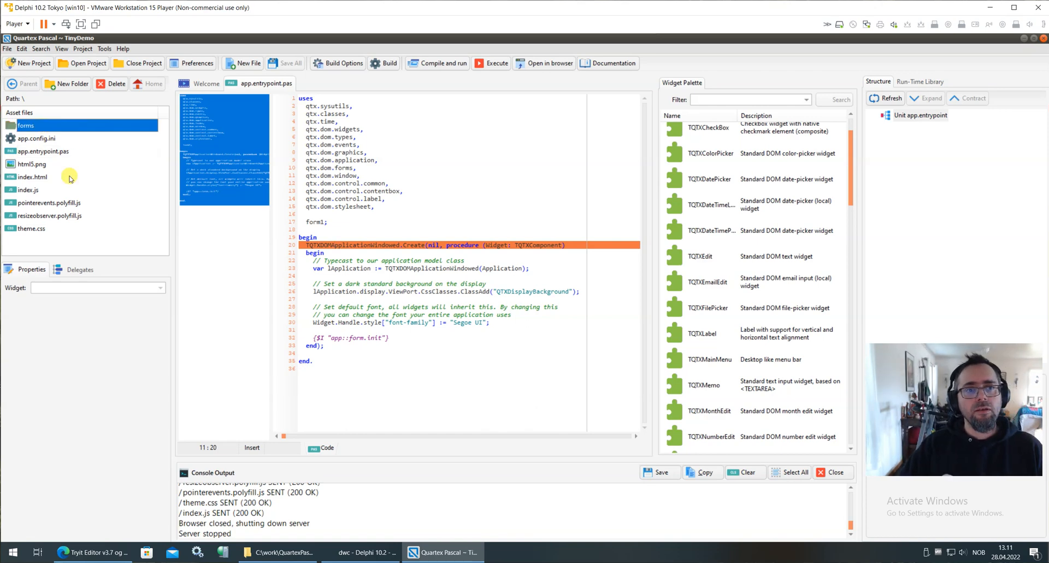
double_click(25, 125)
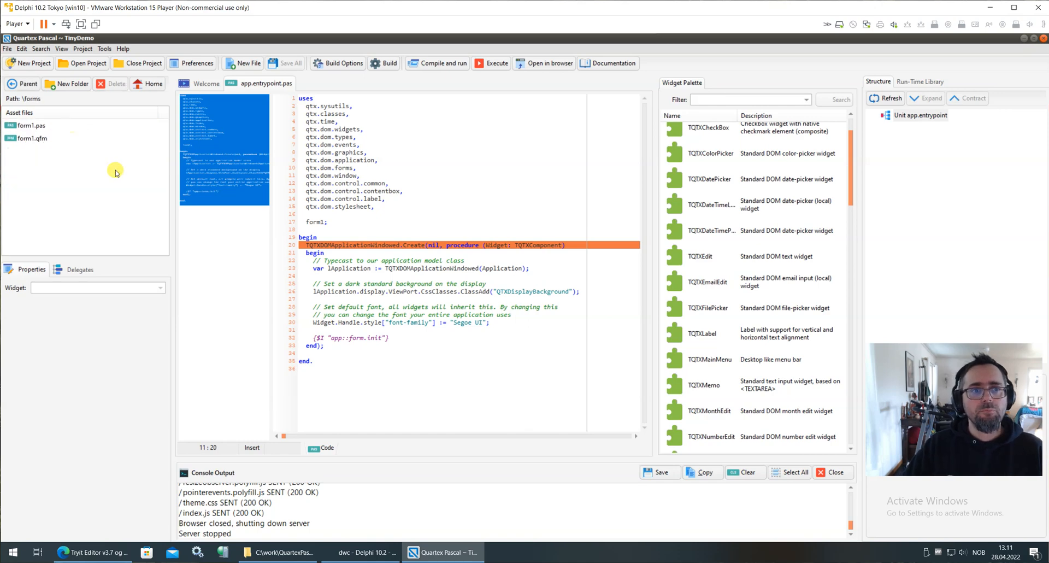
mouse_move(58, 157)
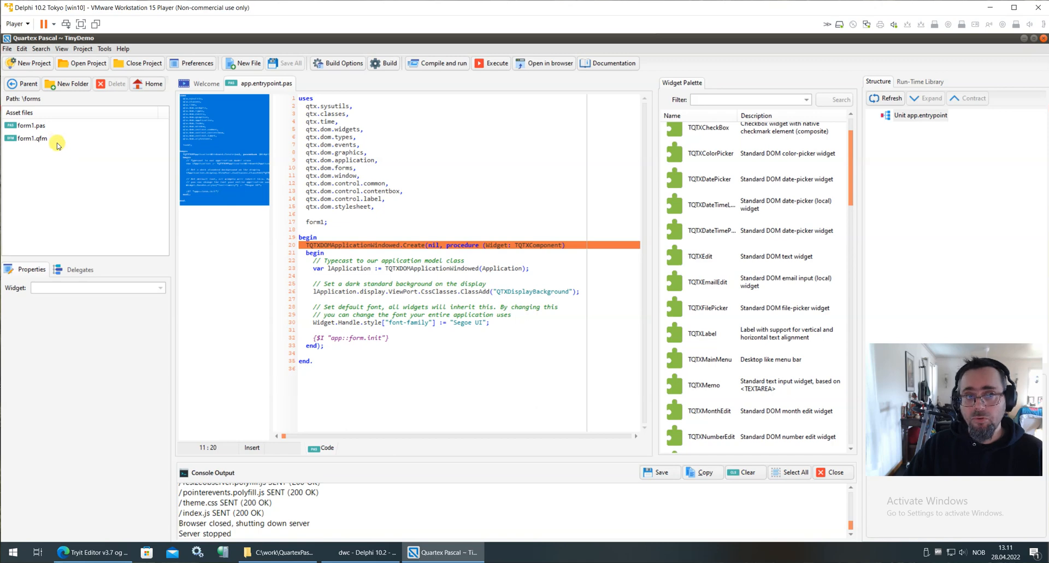
left_click(22, 84)
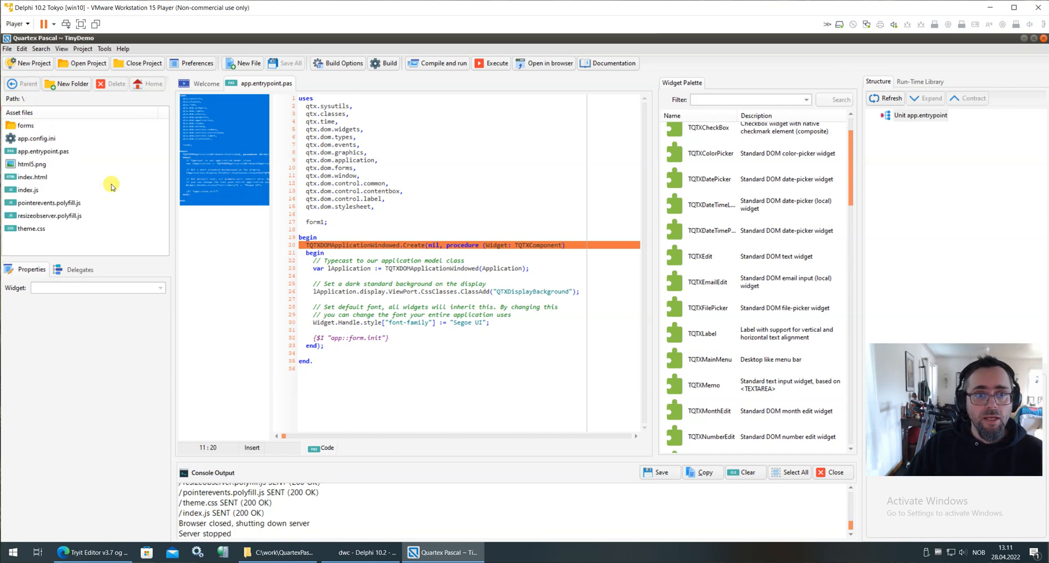
left_click(246, 62)
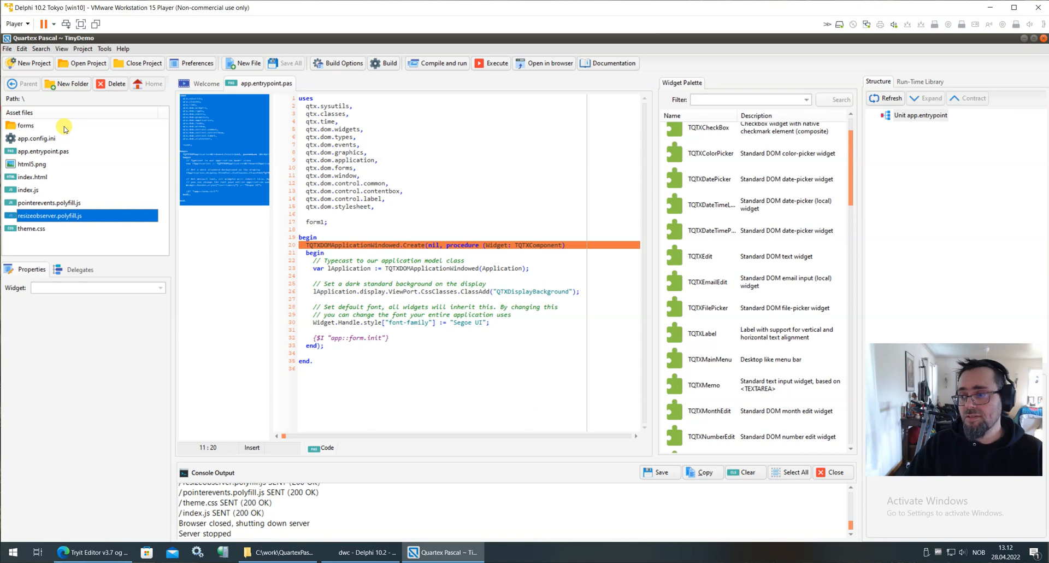
Open form1.pas from the forms folder in the visual designer
double_click(27, 125)
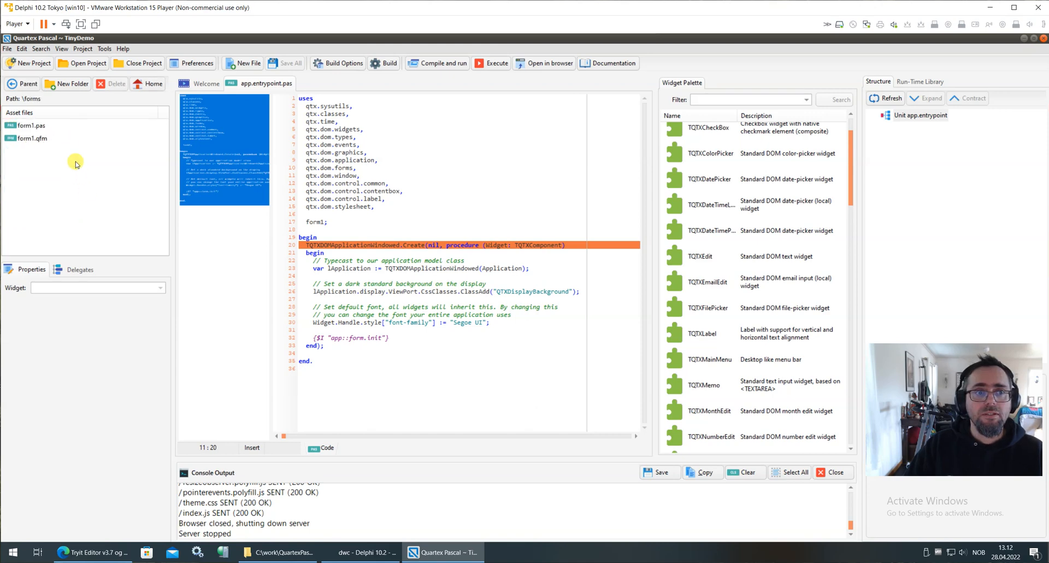
double_click(32, 125)
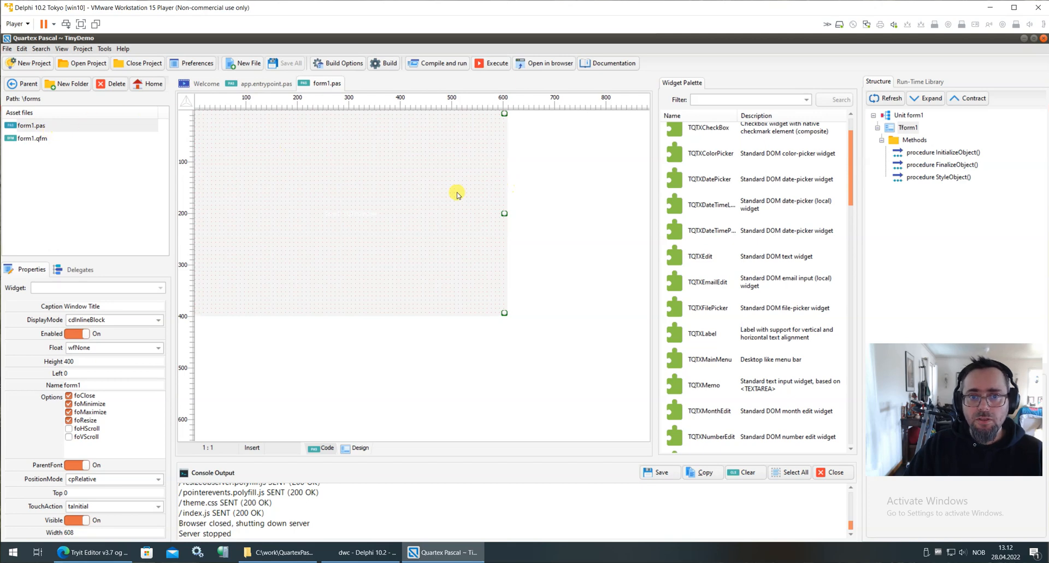
mouse_move(391, 224)
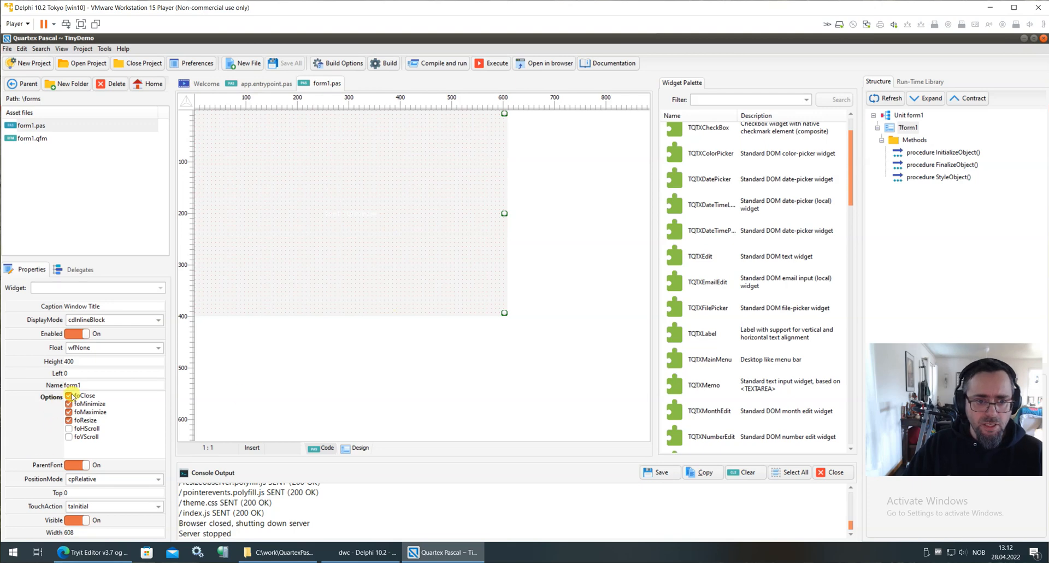
Select TQTXButton in the Widget Palette's General category
left_click(68, 404)
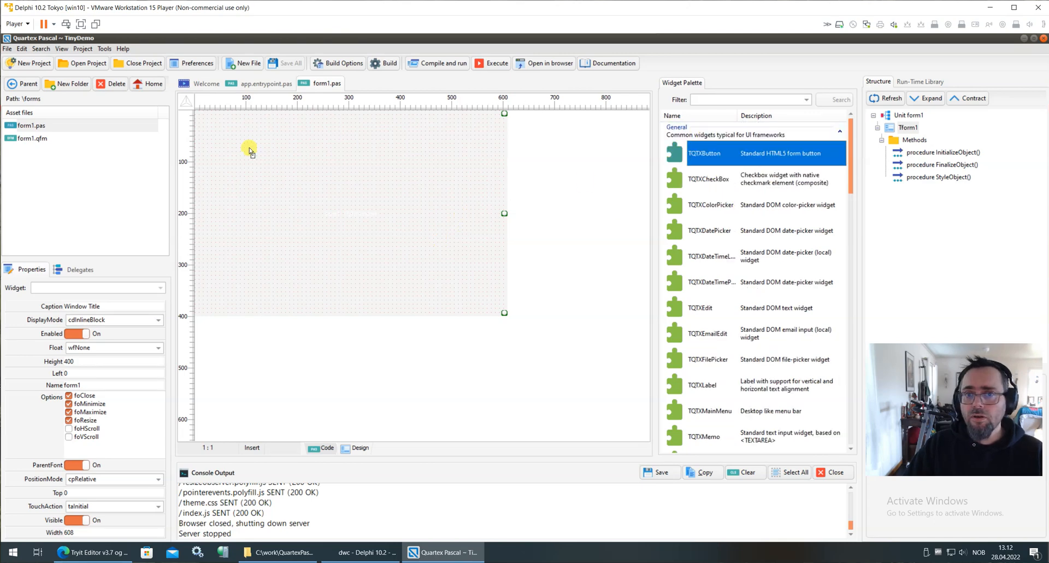
Add a TQTXButton to form1, enlarge it to 200×112 and move it to left 280, top 80
double_click(703, 153)
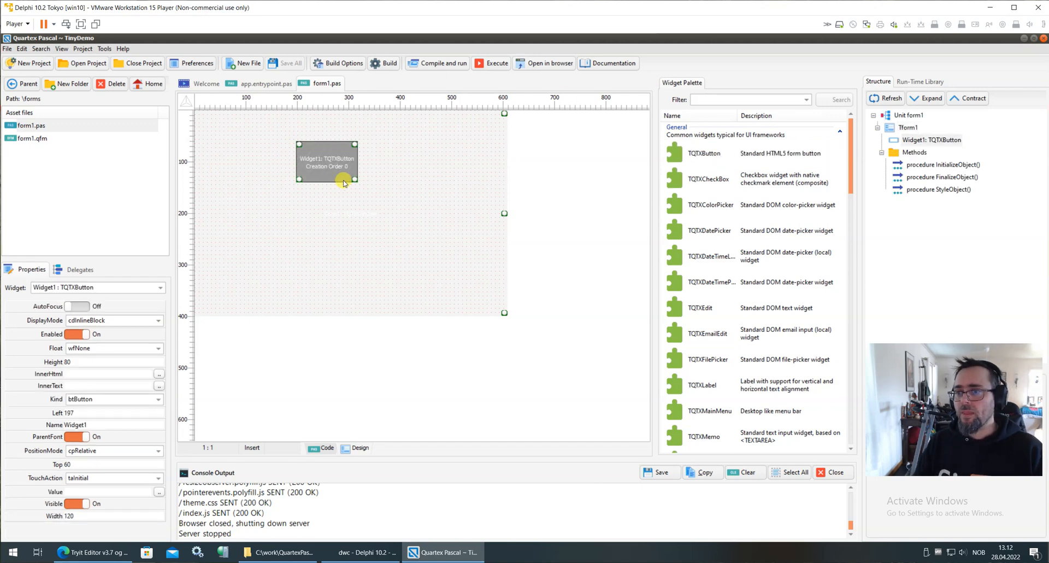
mouse_move(831, 96)
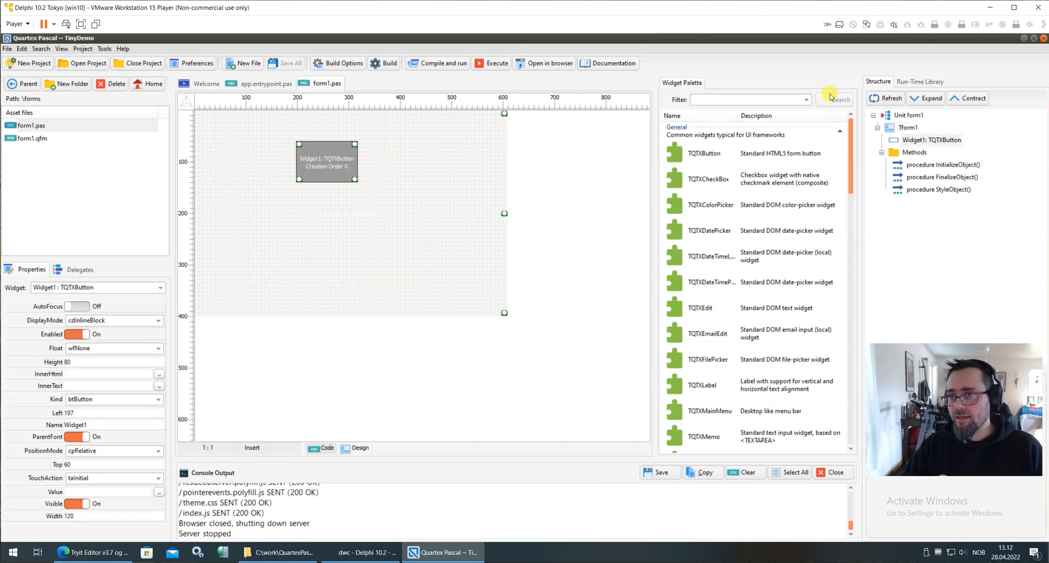
mouse_move(703, 153)
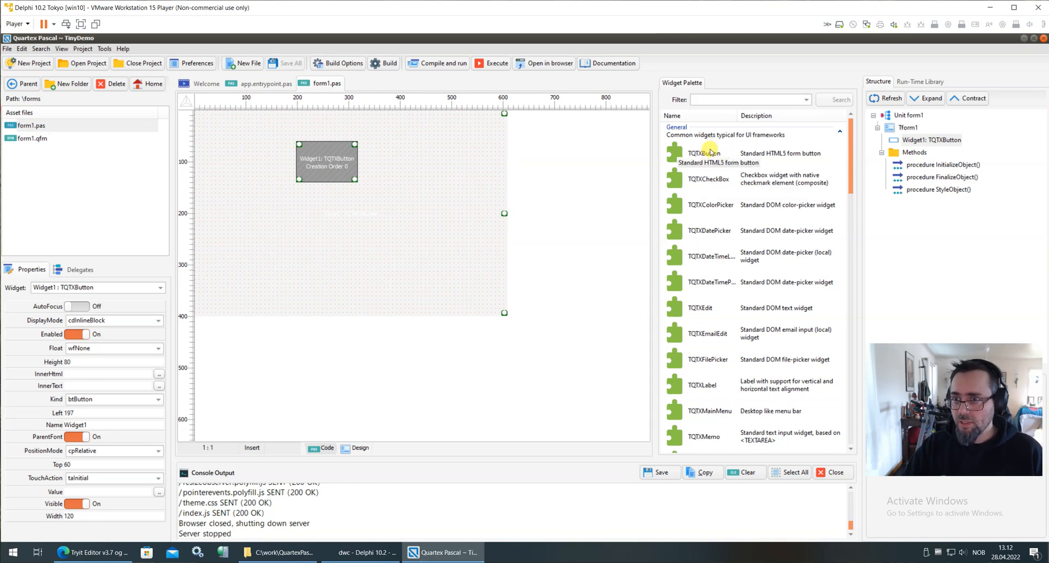
mouse_move(511, 255)
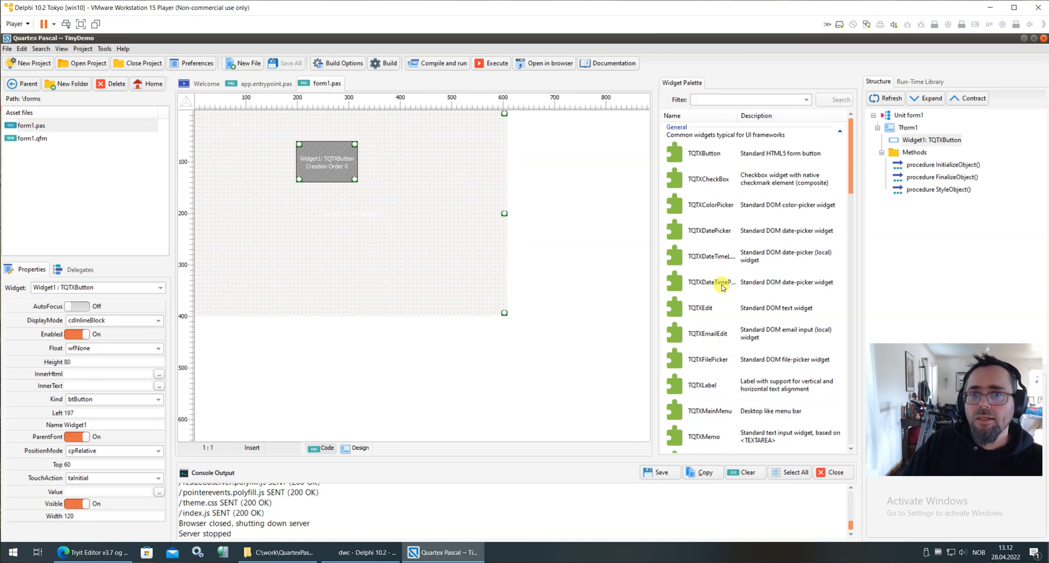
left_click_drag(359, 178, 396, 194)
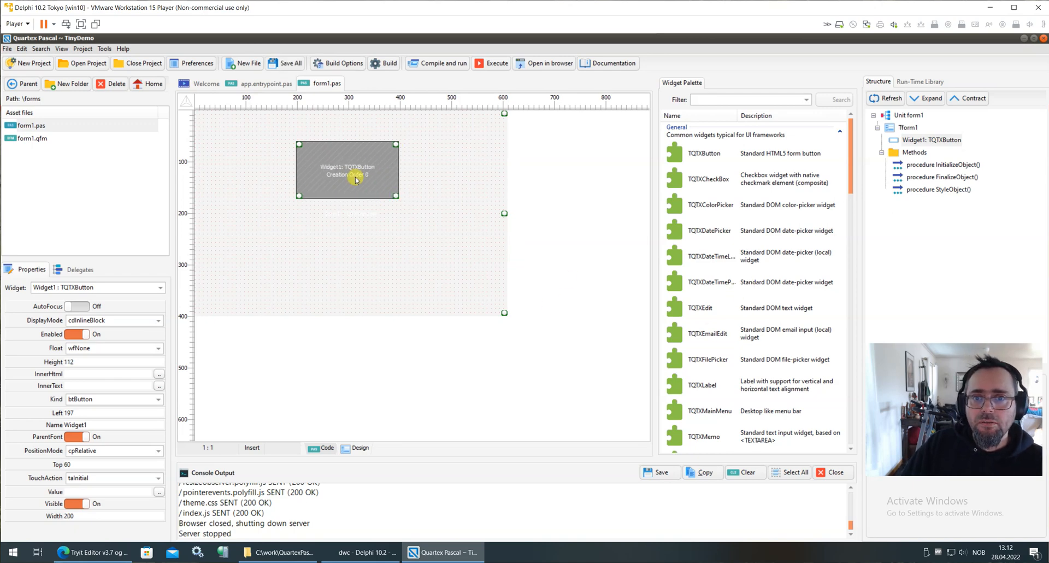
left_click_drag(348, 169, 390, 179)
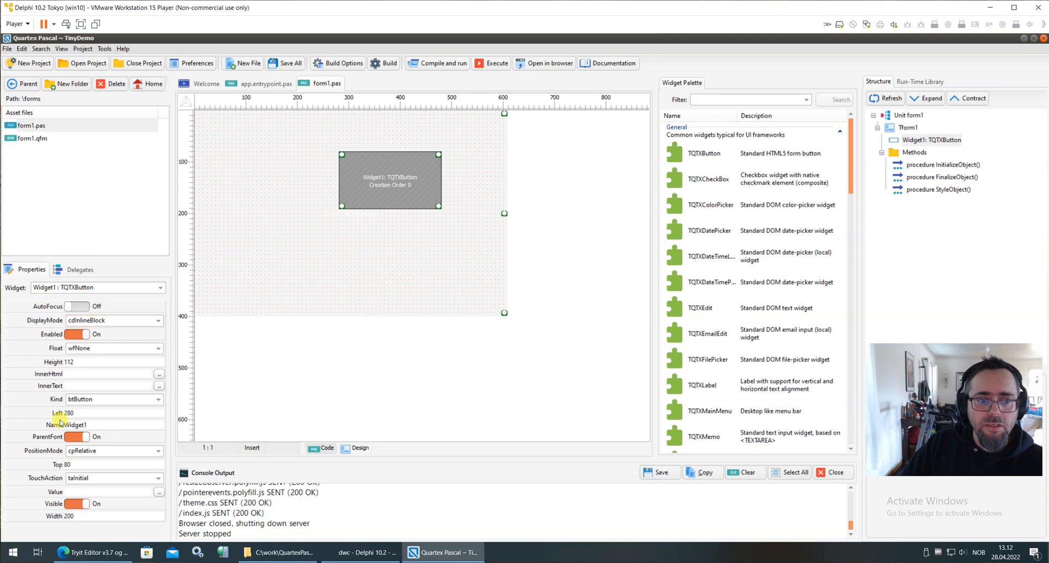
mouse_move(55, 314)
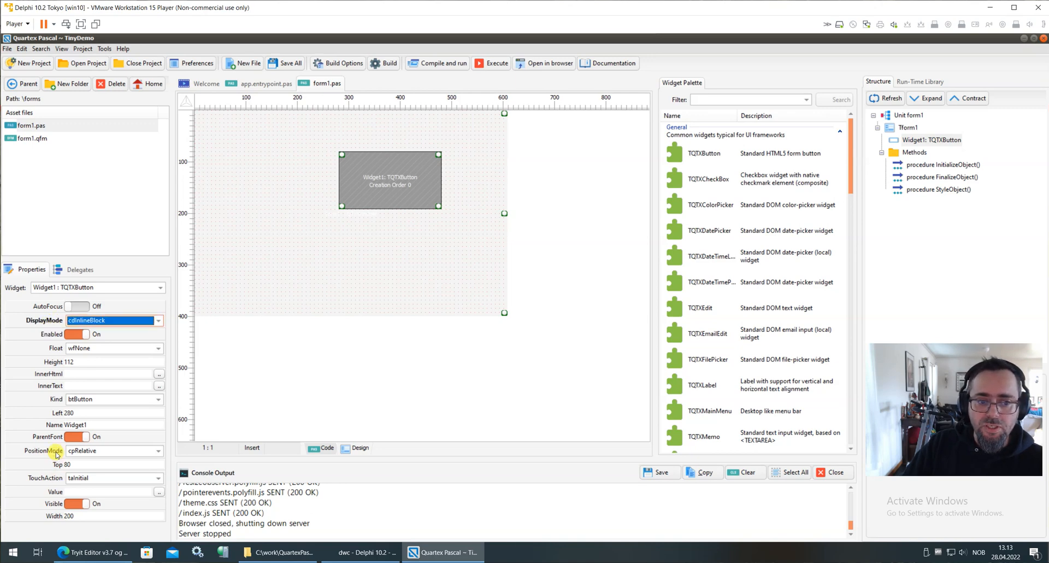
Set the button's PositionMode to cpAbsolute in Properties
left_click(113, 450)
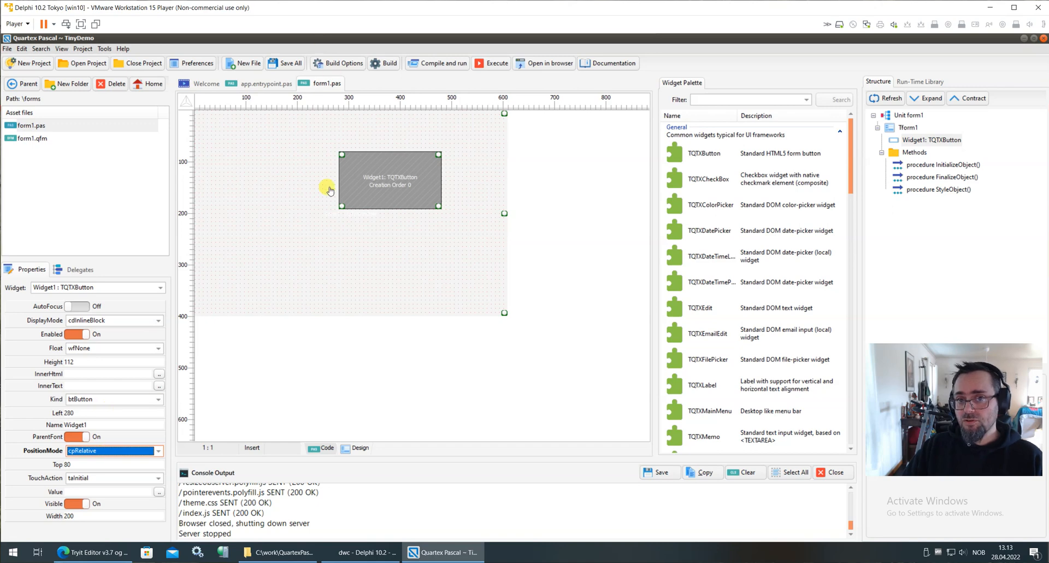
left_click(107, 450)
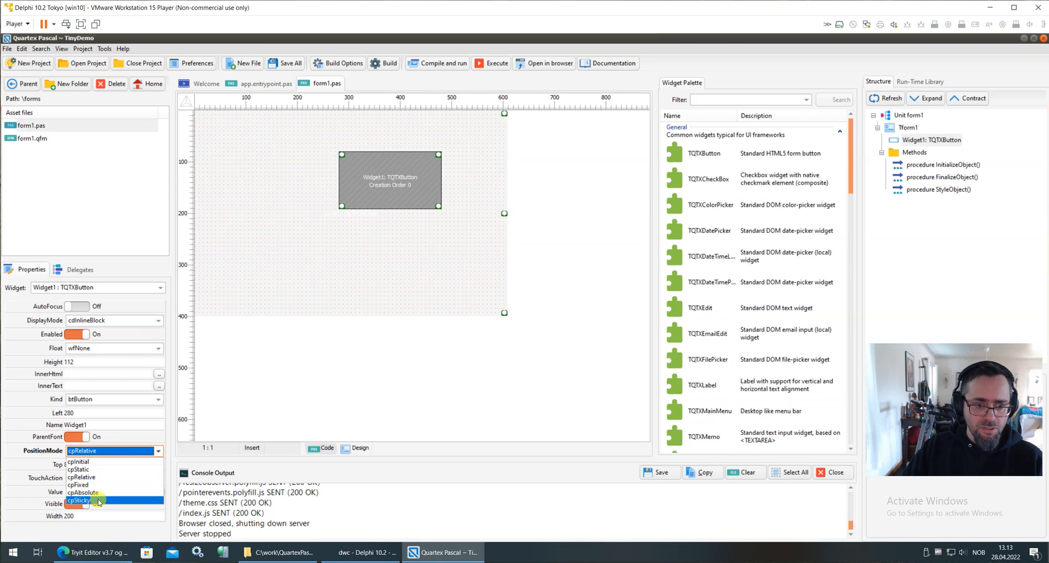
left_click(83, 493)
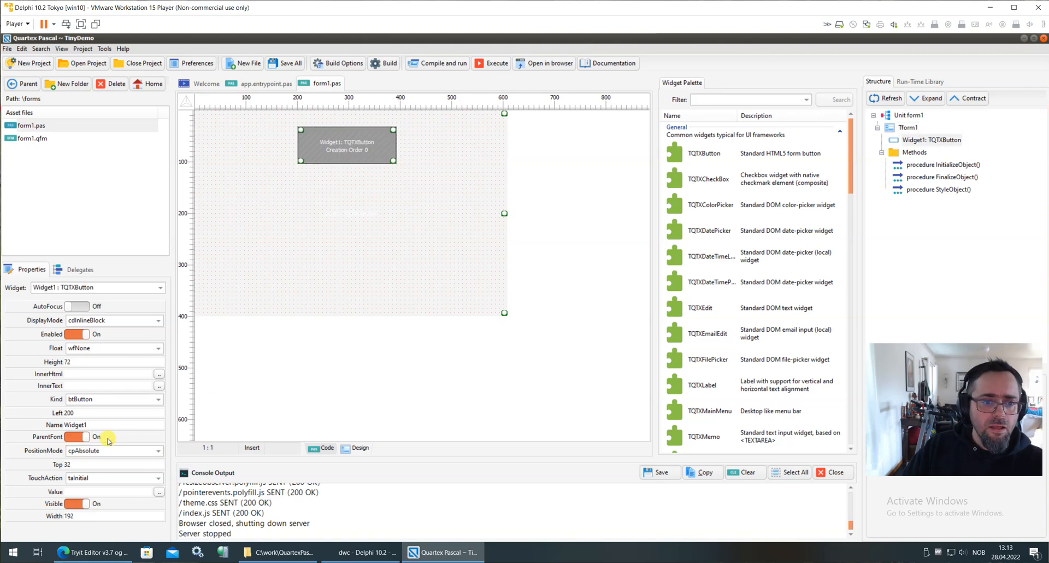
left_click(107, 374)
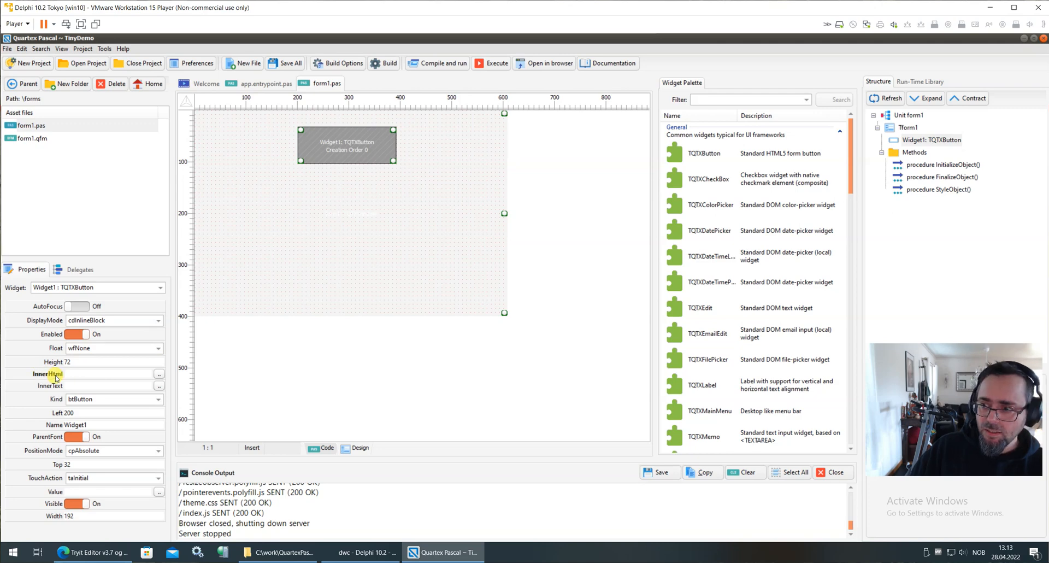
mouse_move(44, 385)
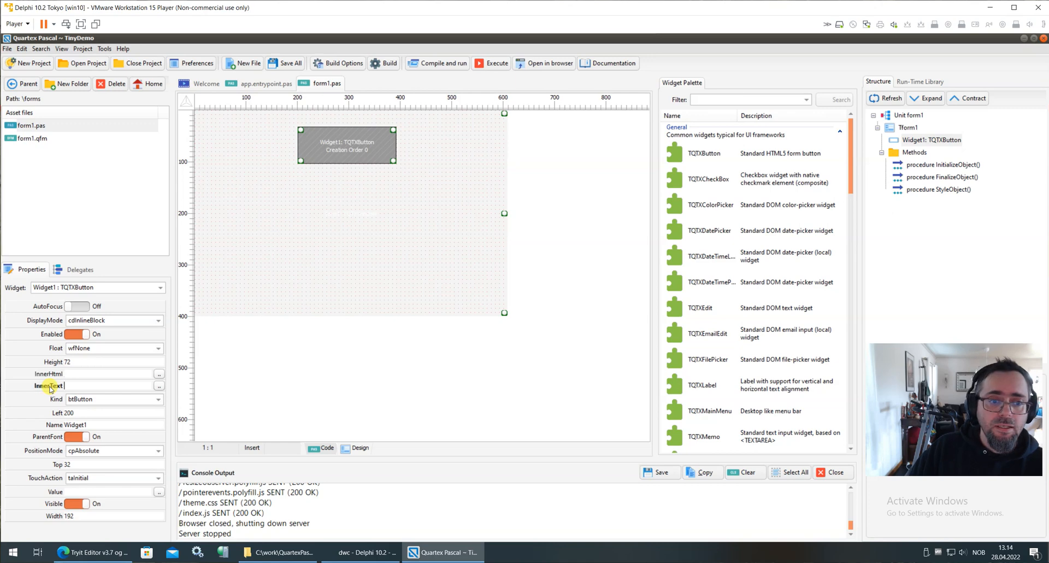
Set Widget1's InnerHtml to '<i>Add</i> text' and save the project
left_click(49, 374)
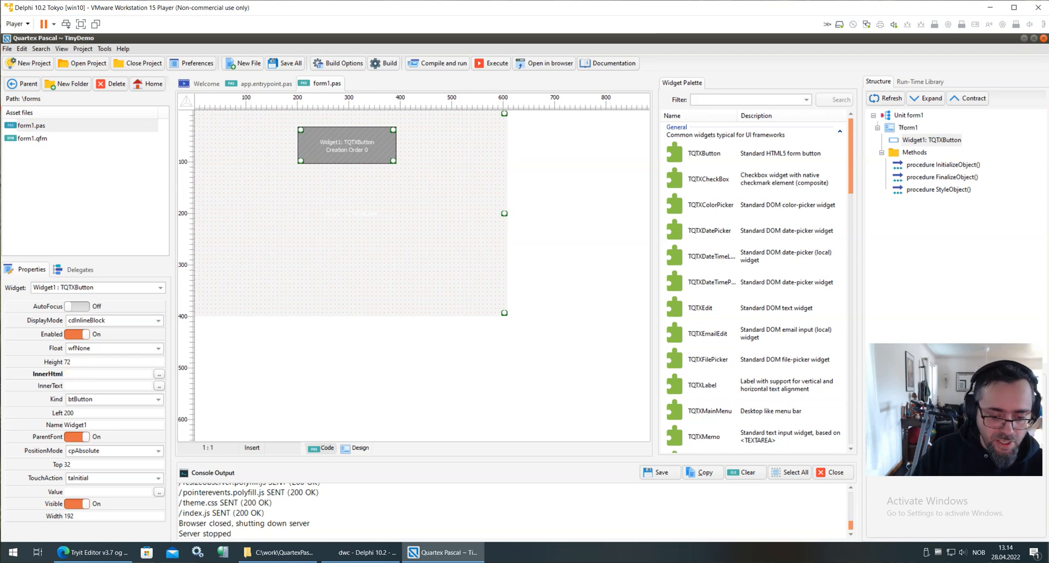
type("<i>He")
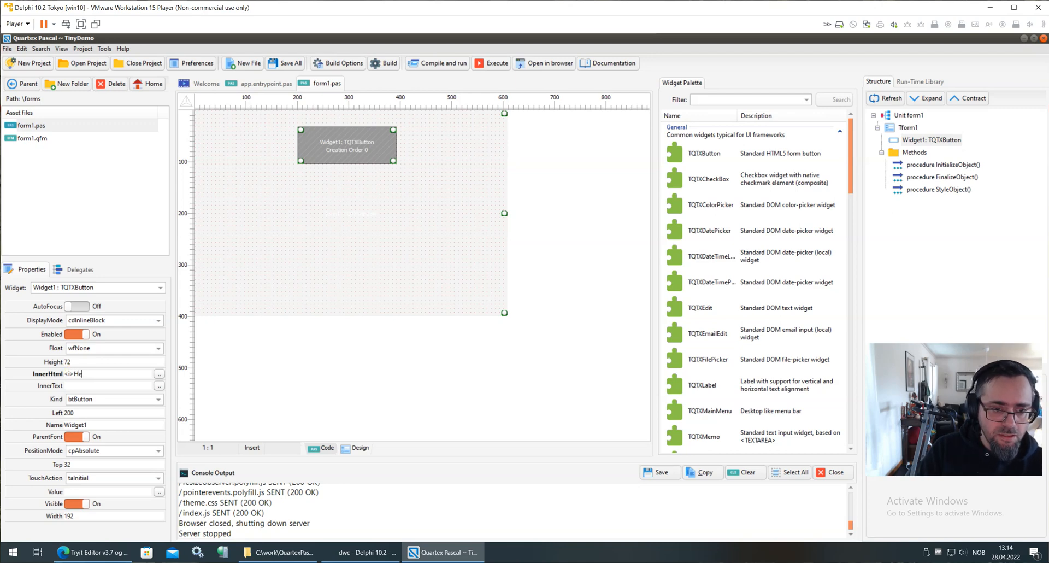
type("Add te")
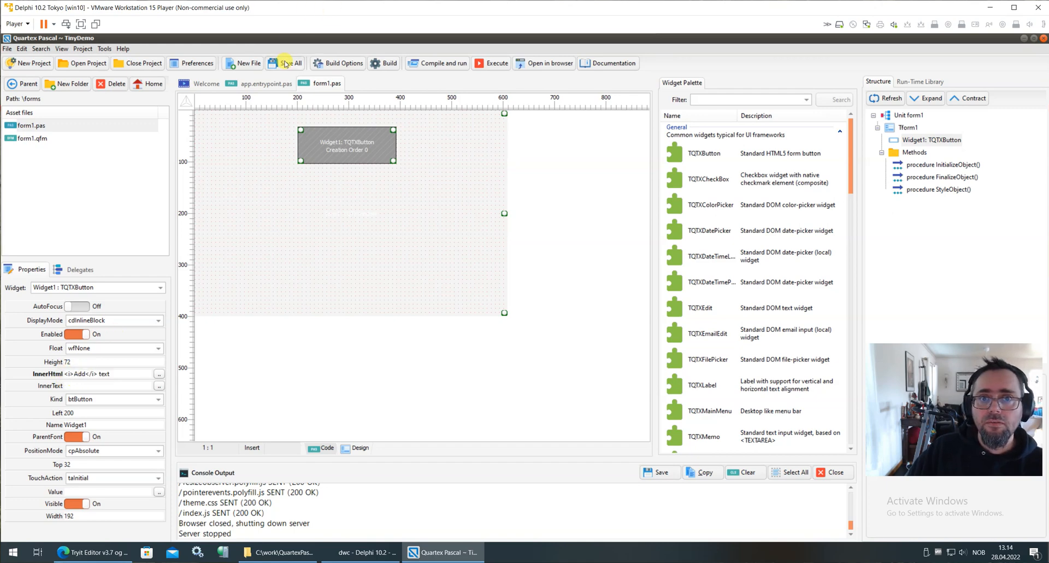
left_click(288, 63)
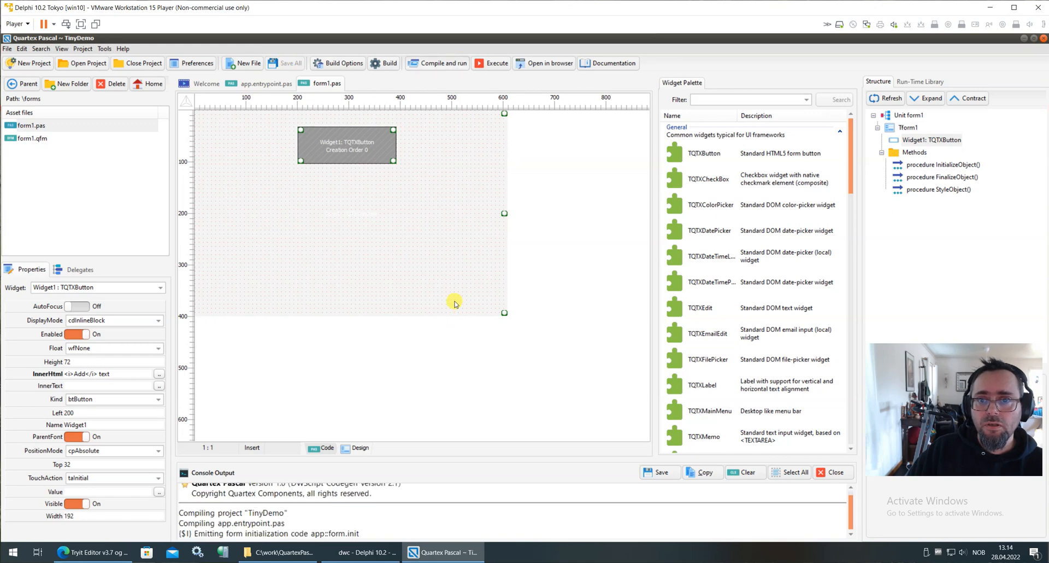
left_click(442, 63)
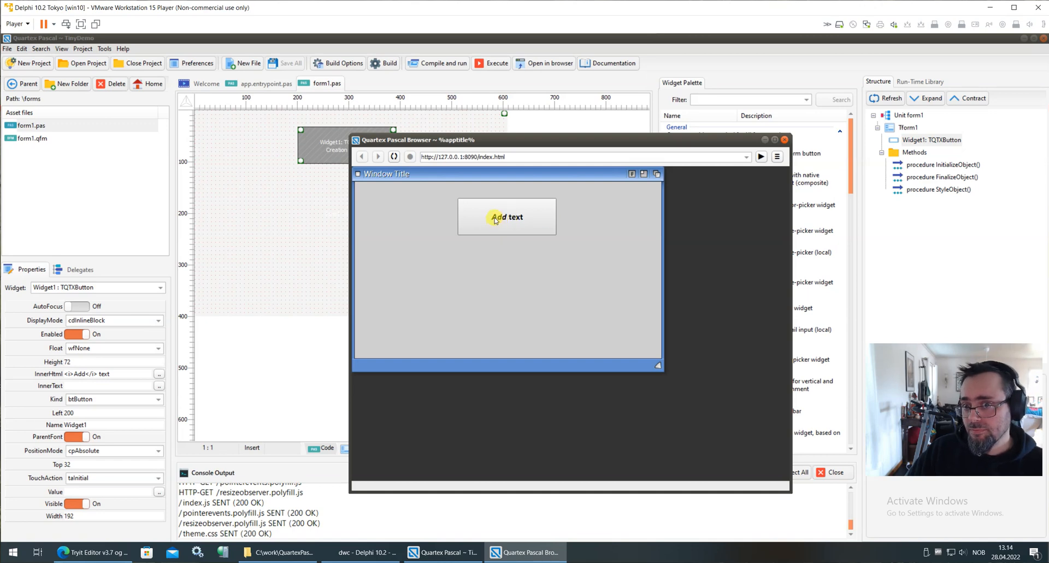
mouse_move(786, 137)
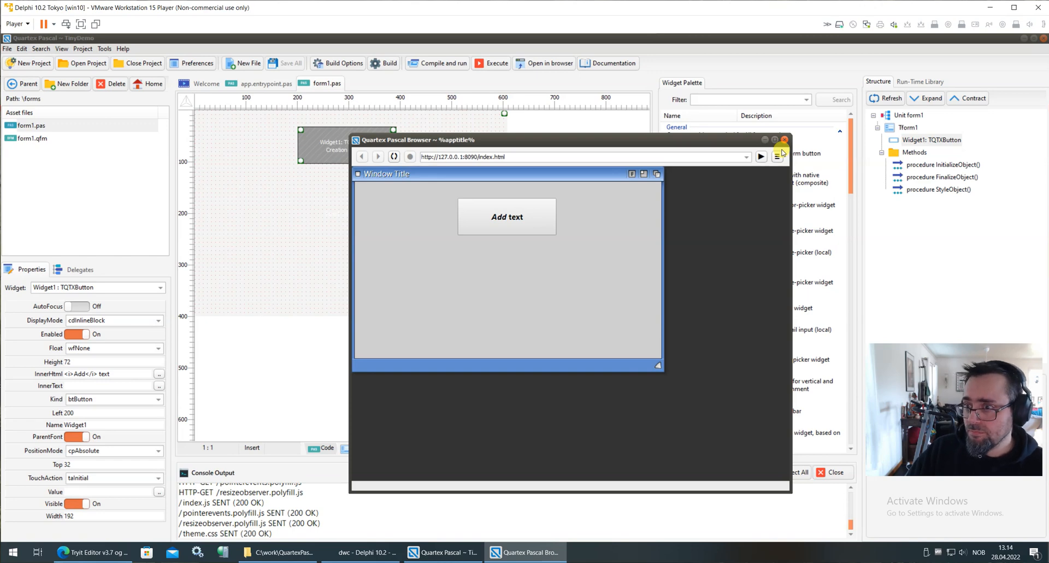
left_click(783, 140)
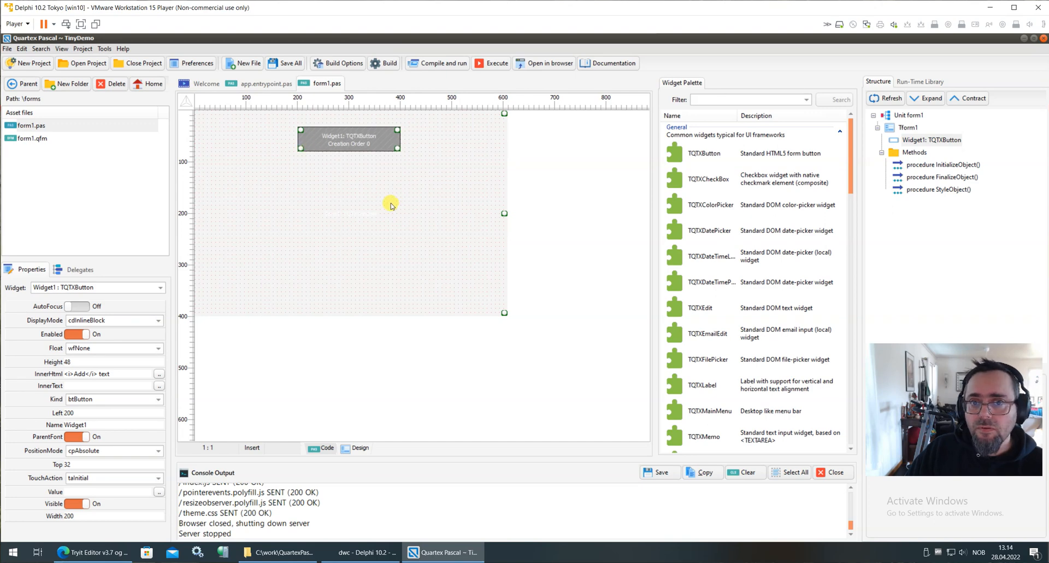
mouse_move(704, 309)
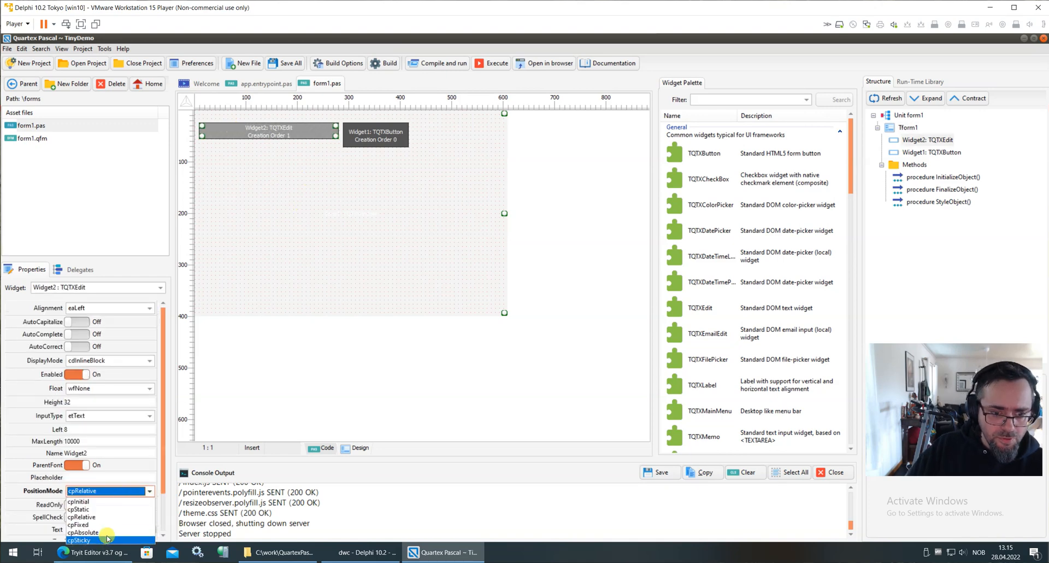
Make the TQTXEdit absolutely positioned with placeholder 'Please type some text'
left_click(83, 532)
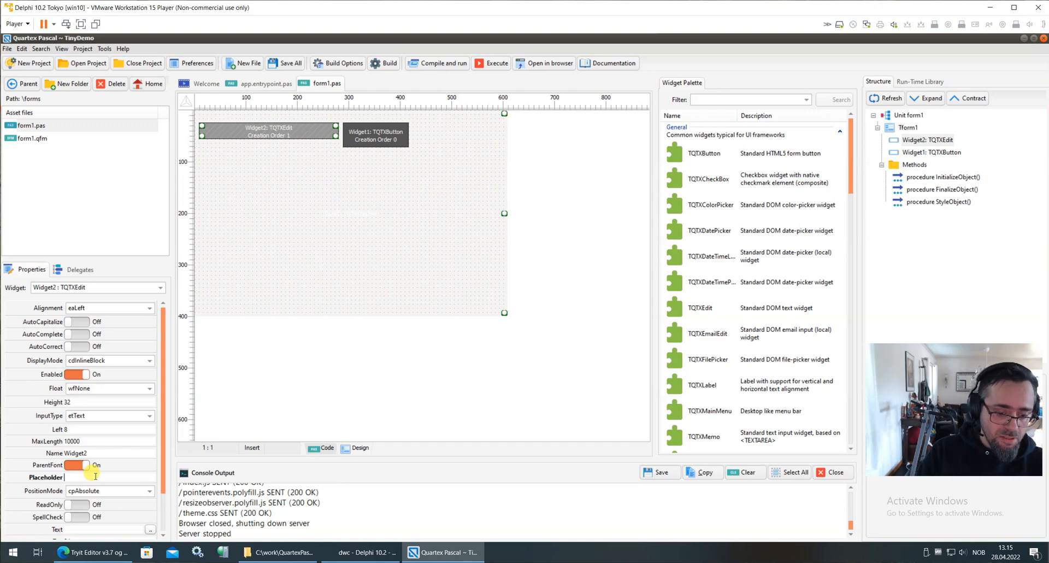
type("Please type some text")
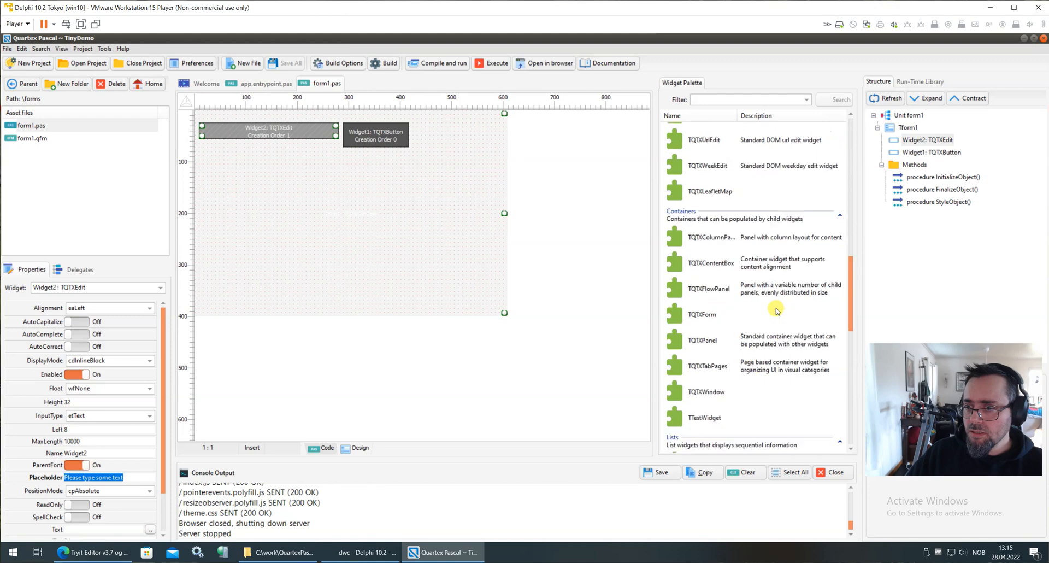
Add a TQTXListbox below the edit, enlarge it to 272×280 and check its PositionMode
scroll("down", 3)
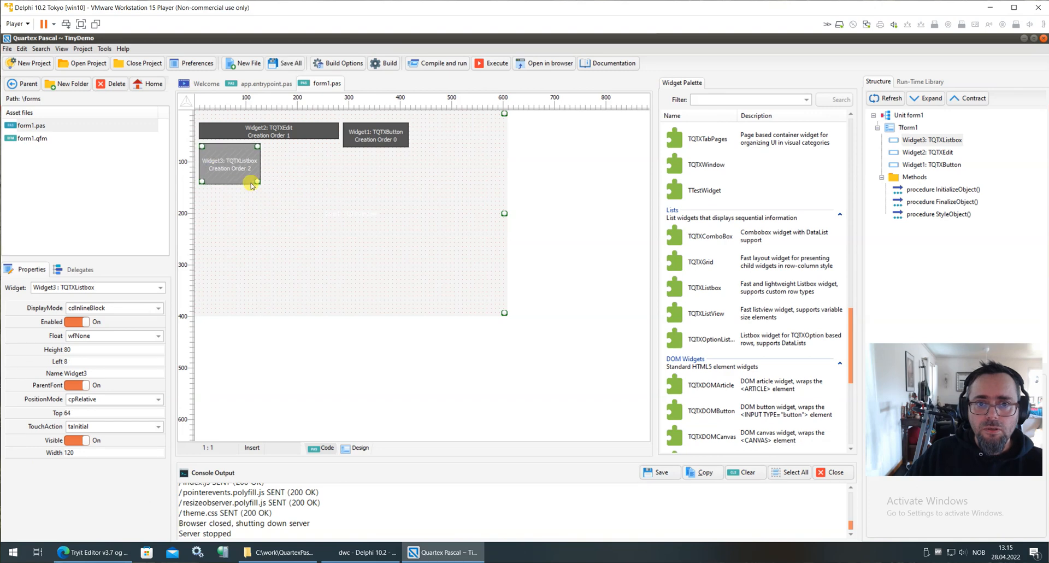
left_click_drag(249, 184, 335, 281)
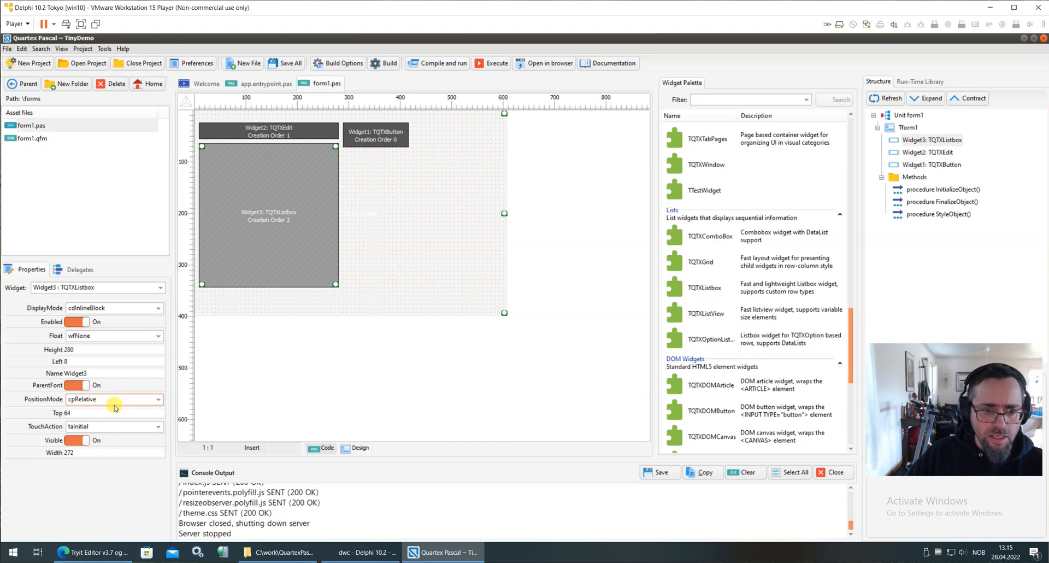
left_click(114, 399)
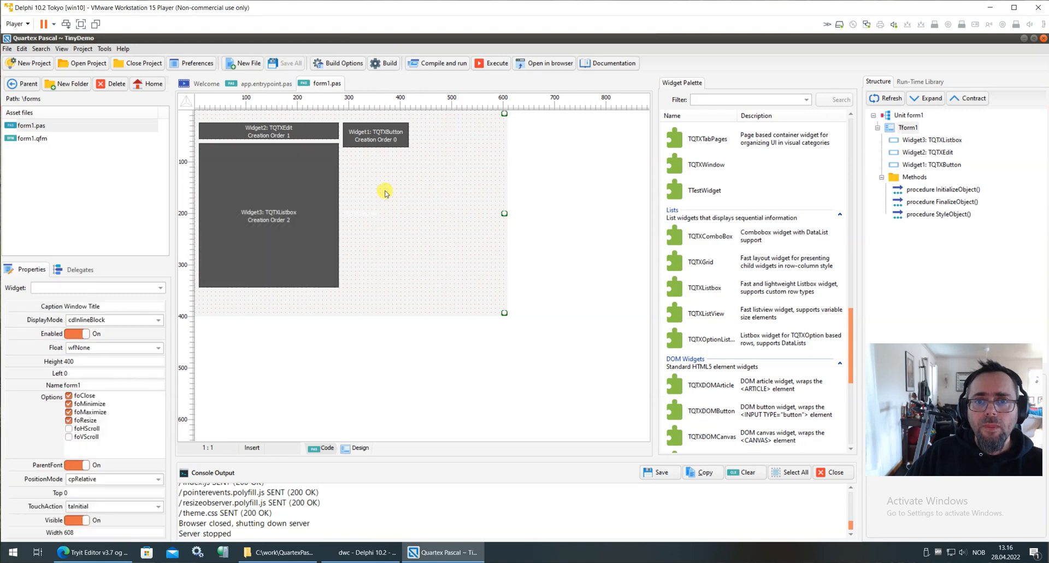
mouse_move(376, 132)
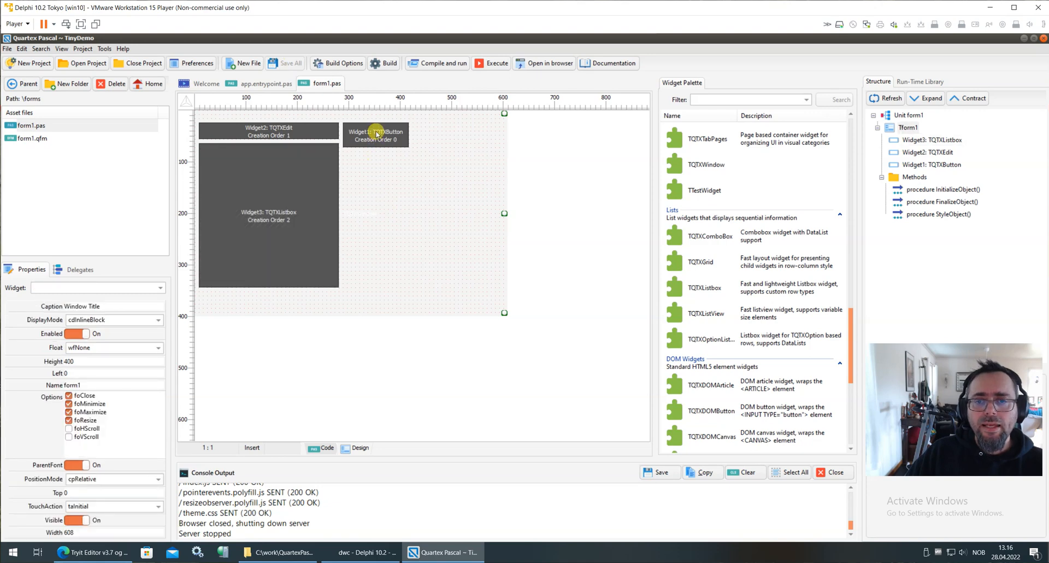
left_click(376, 133)
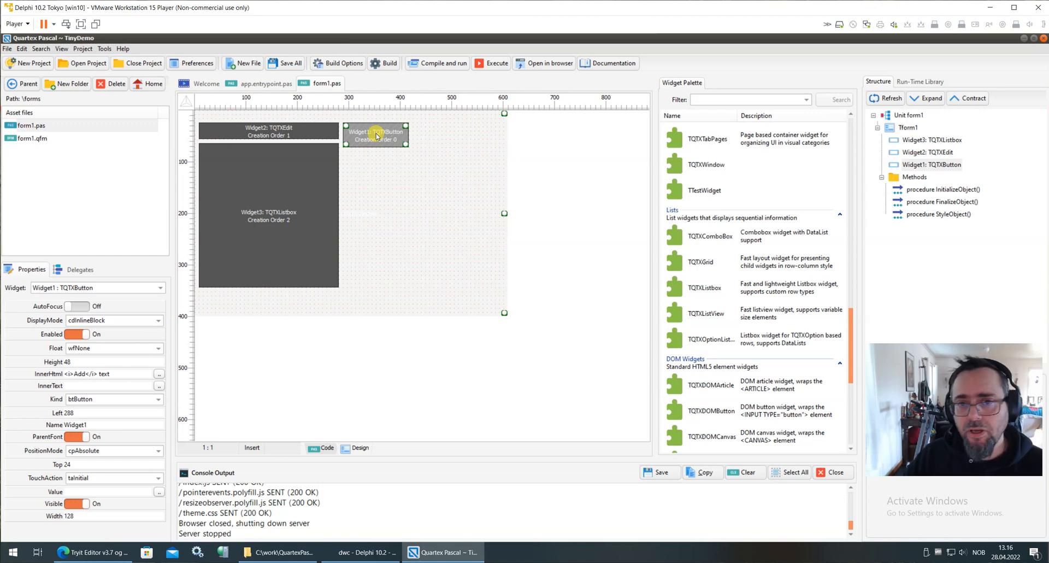
mouse_move(338, 196)
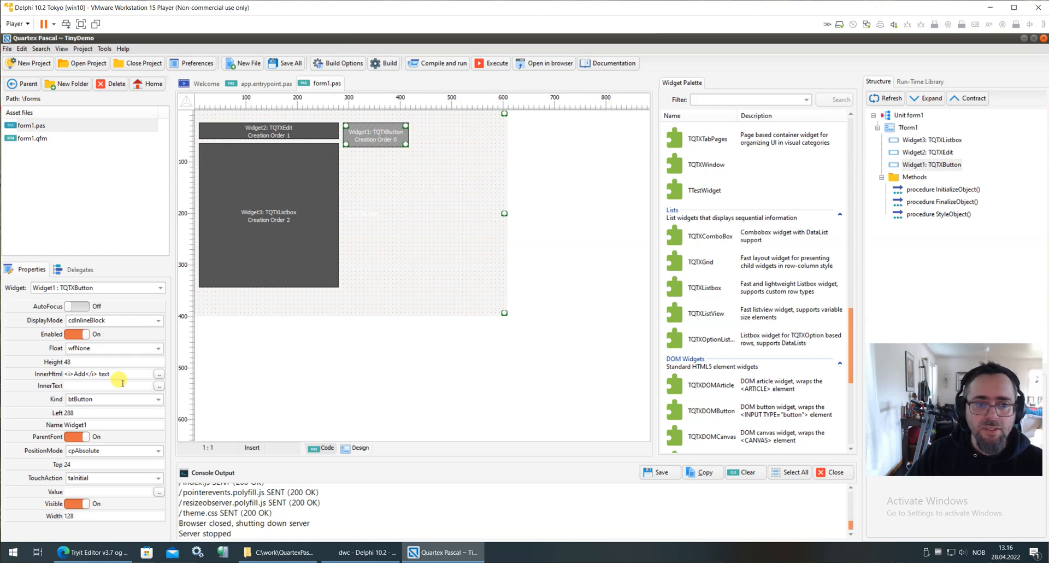
left_click(80, 269)
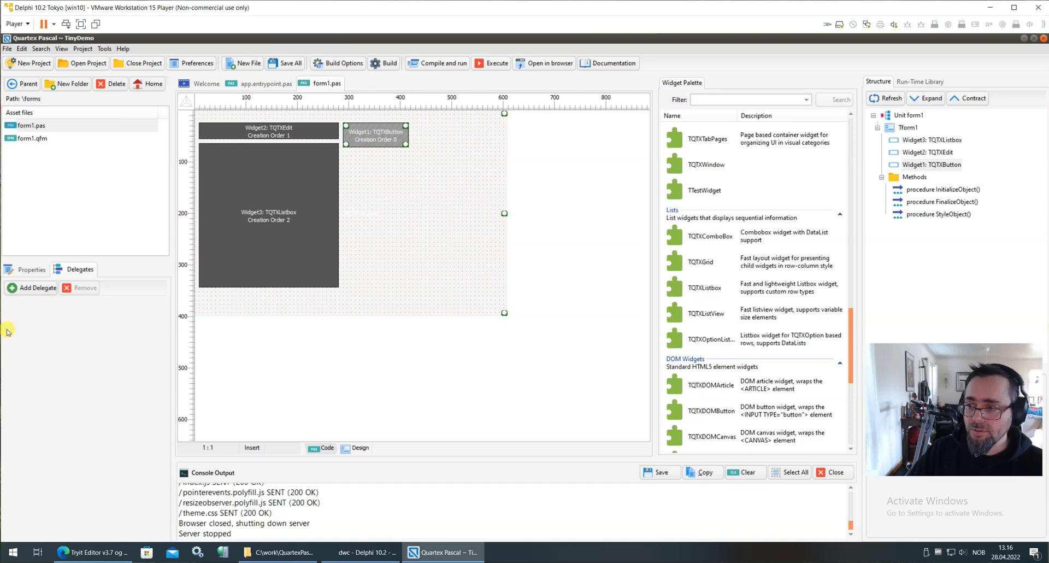
mouse_move(17, 338)
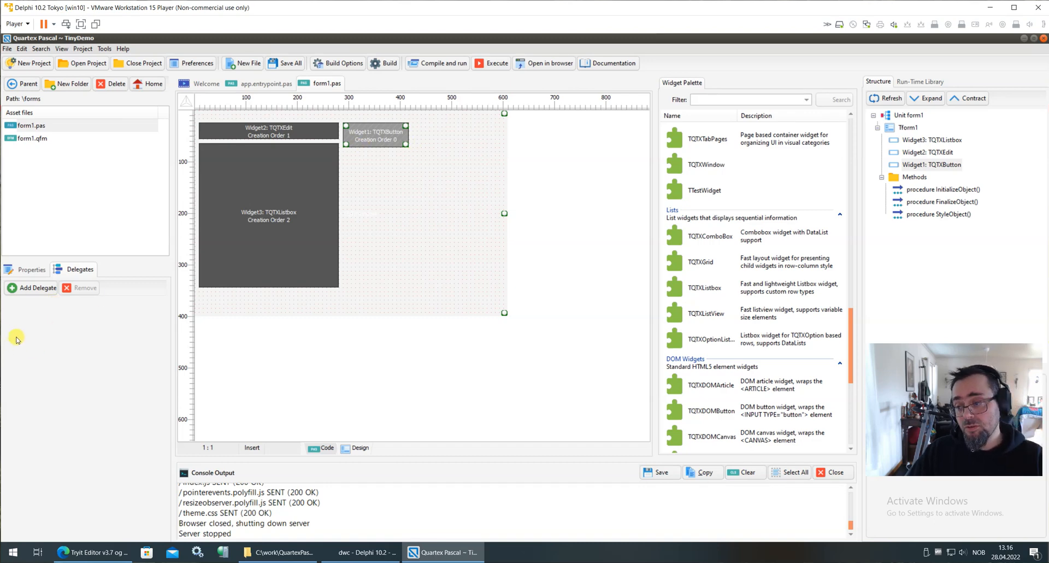
Start an Add Delegate for Widget1 and highlight TQTXDOMMouseClickDelegate in the class list
left_click(36, 287)
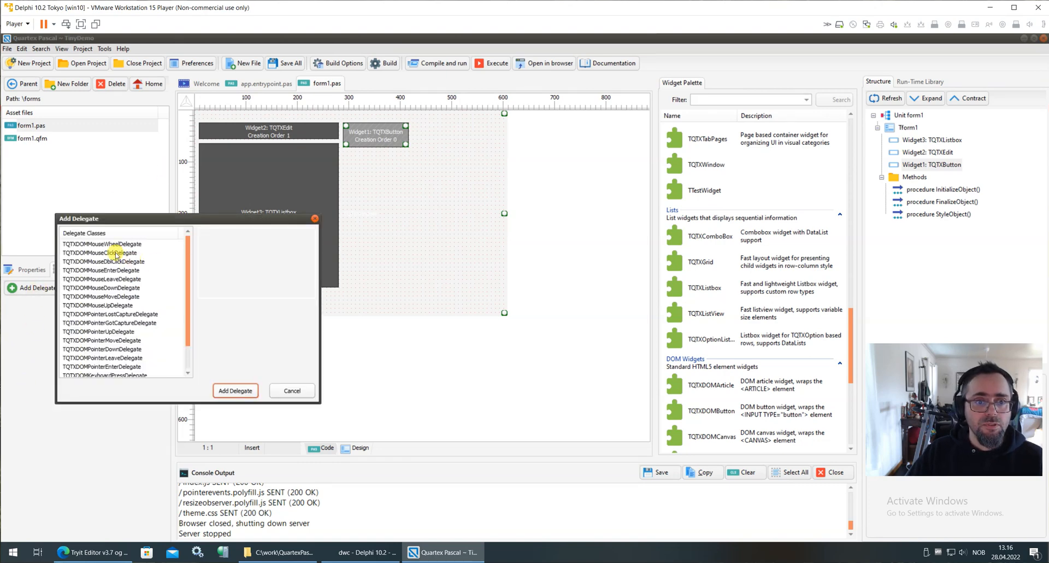
left_click(101, 252)
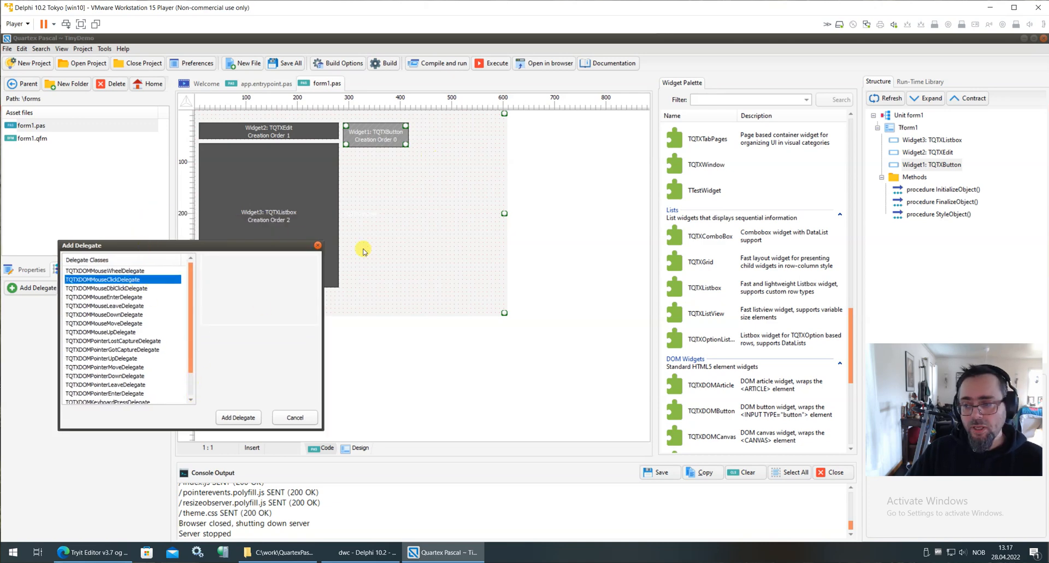
mouse_move(173, 415)
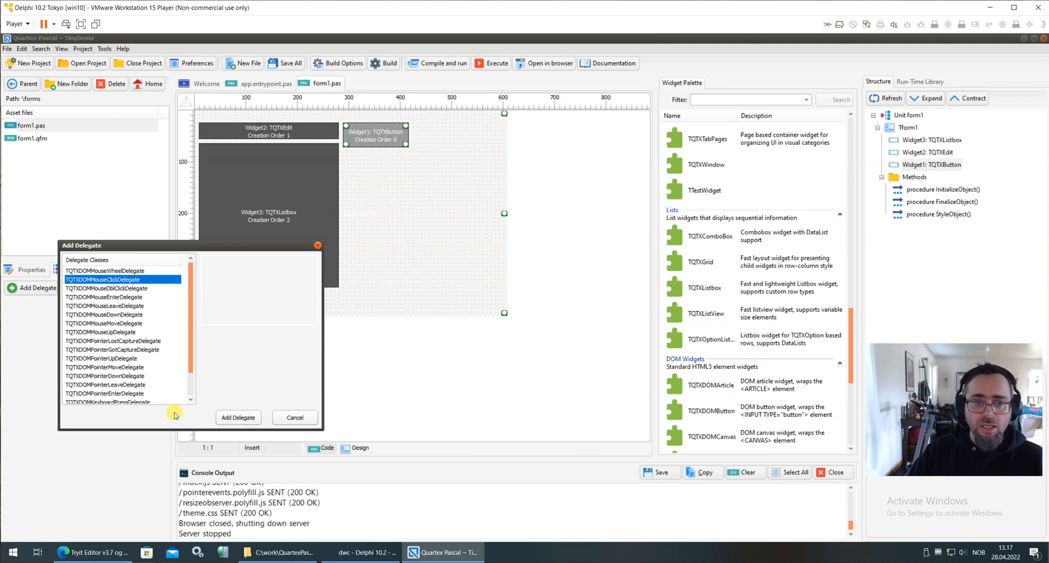
mouse_move(163, 332)
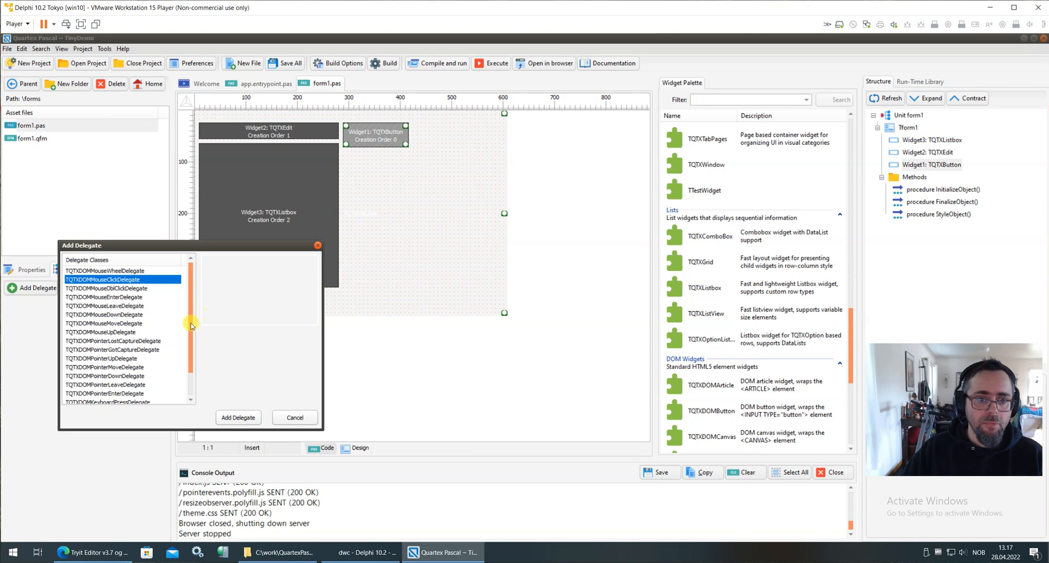
scroll("down", 3)
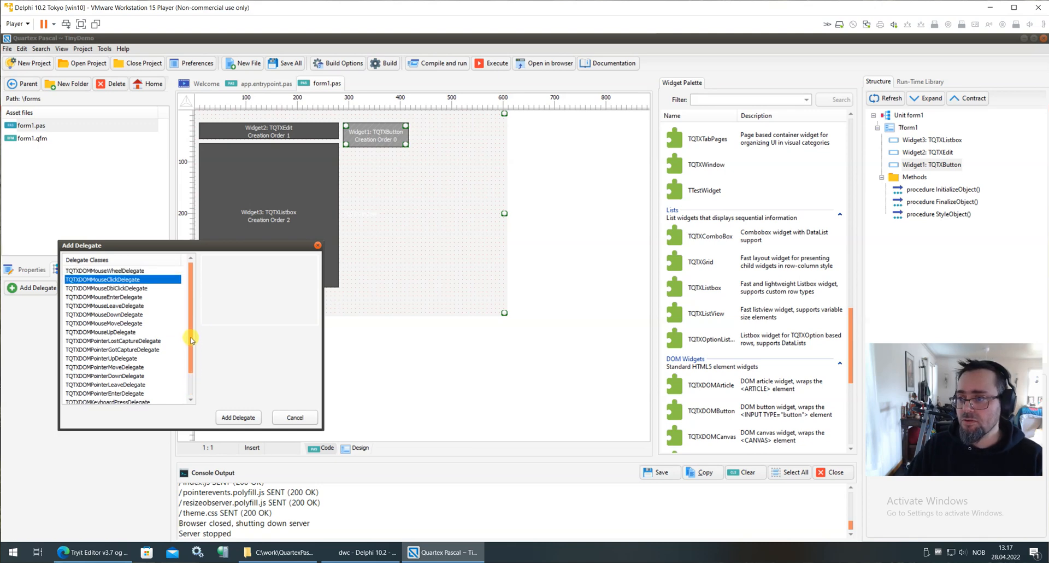
mouse_move(141, 341)
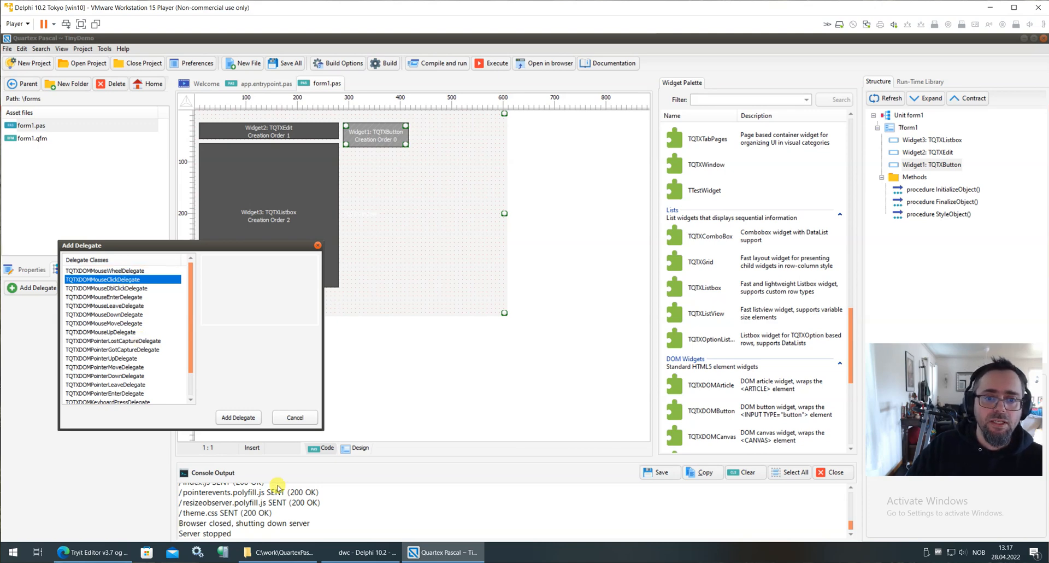
Confirm the click delegate so the IDE generates the empty HandleDelegate3 and shows it in code
left_click(238, 417)
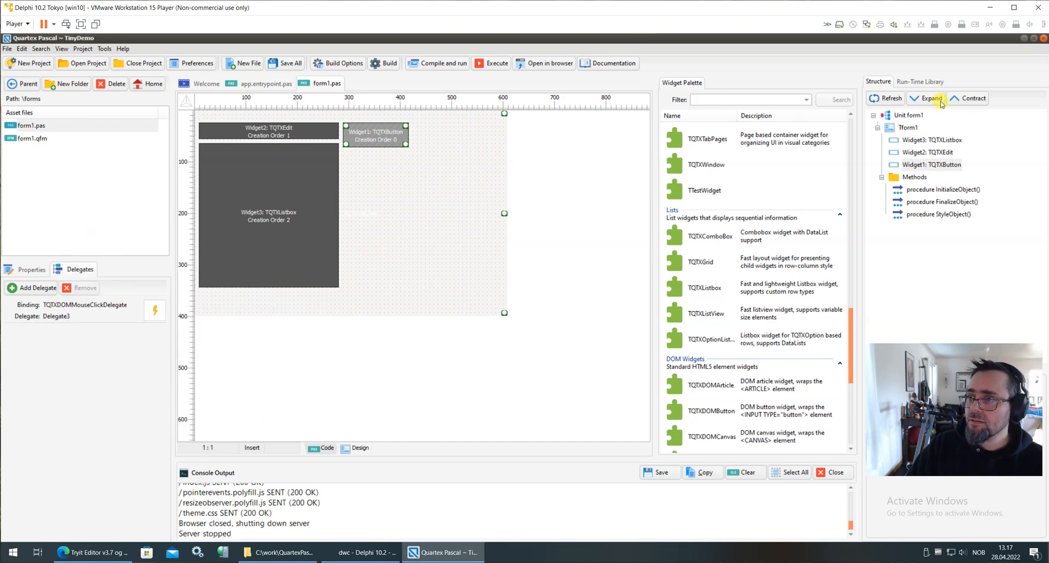
left_click(909, 127)
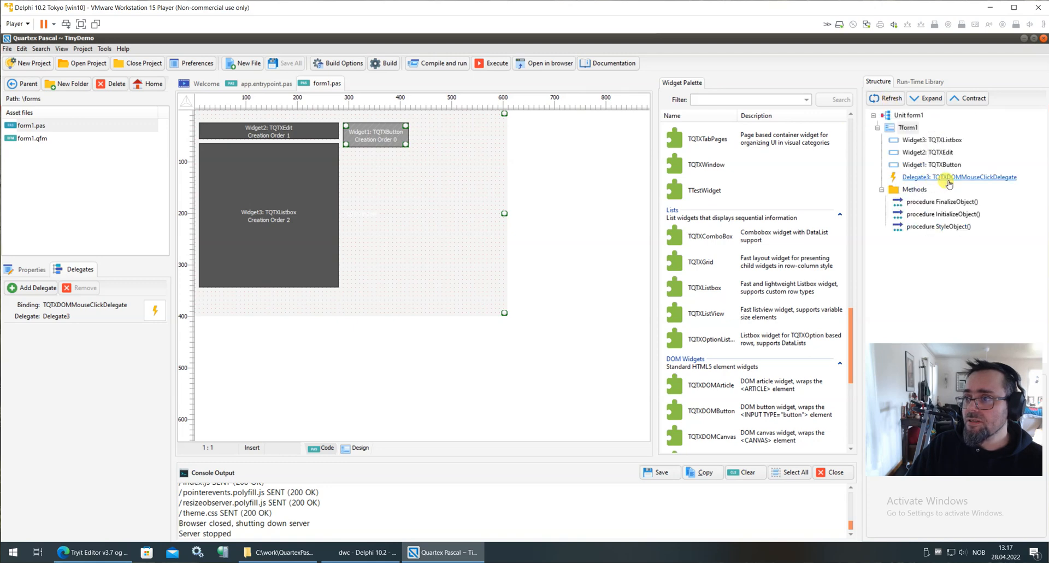
left_click(960, 178)
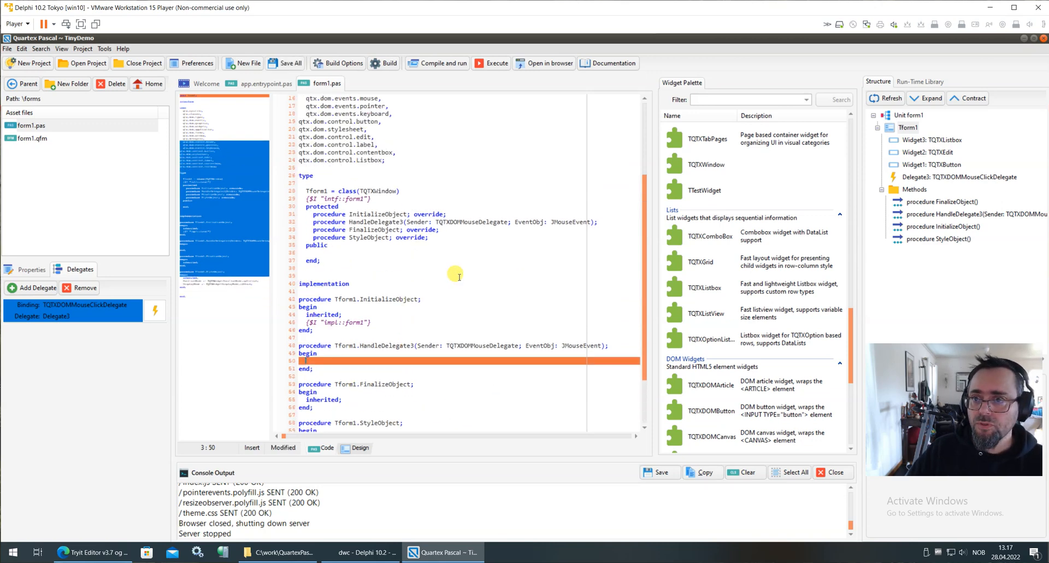
In Design view, name the listbox ListBox and begin renaming the edit box to TextBox
left_click(359, 448)
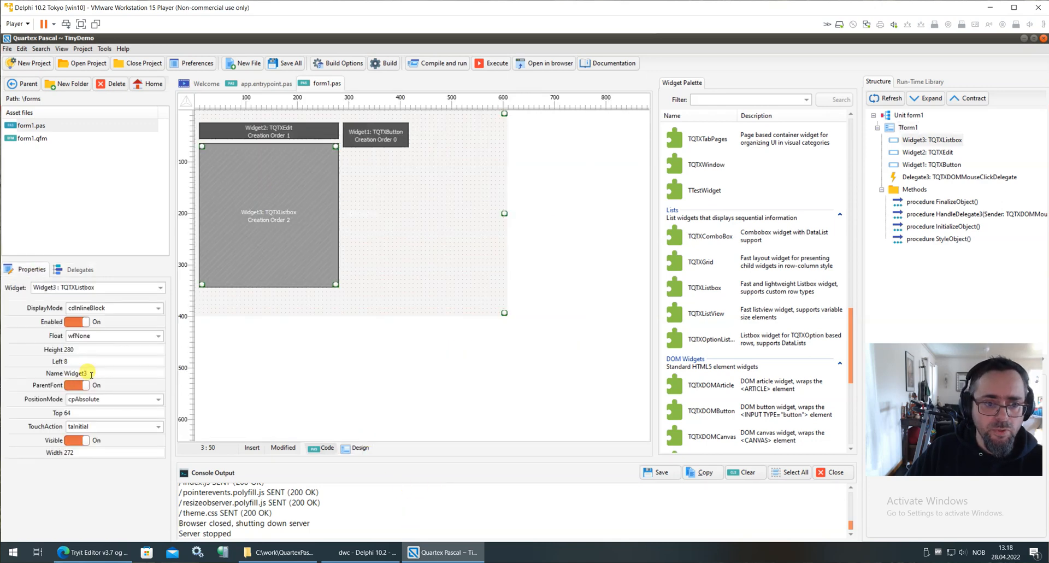
type("ListBox")
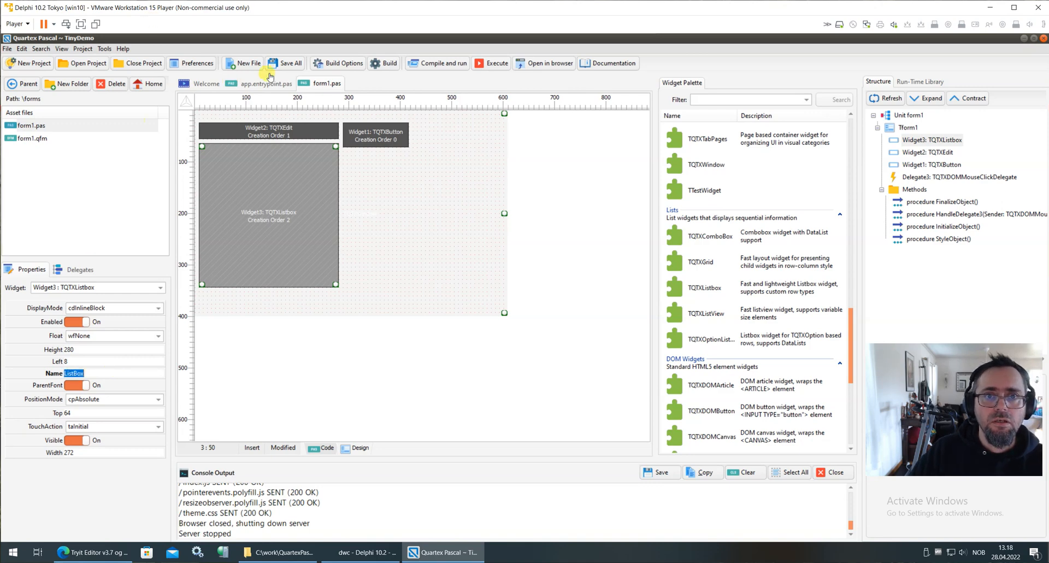
left_click(268, 131)
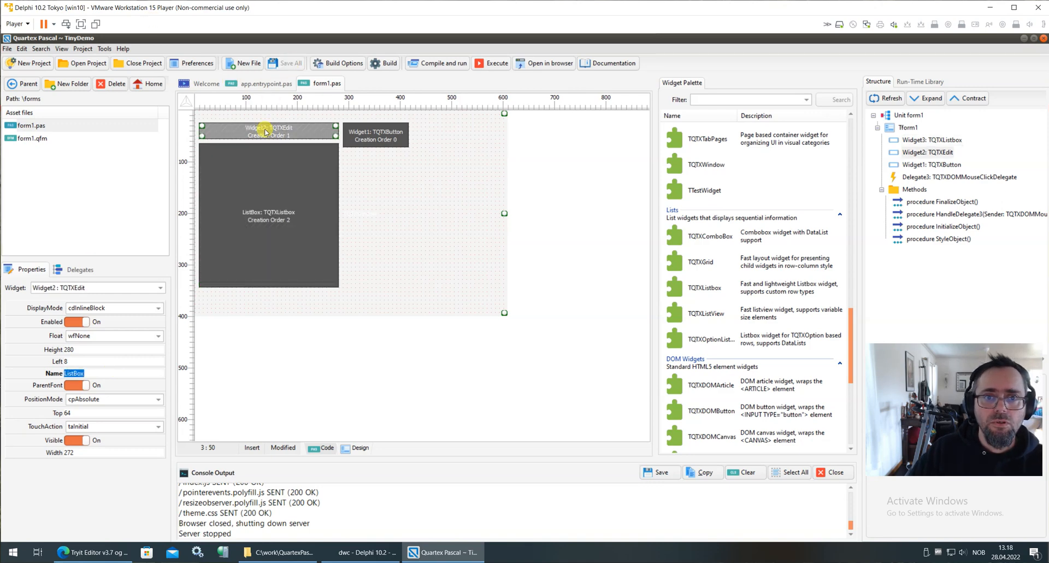
left_click(267, 132)
type("TextBox")
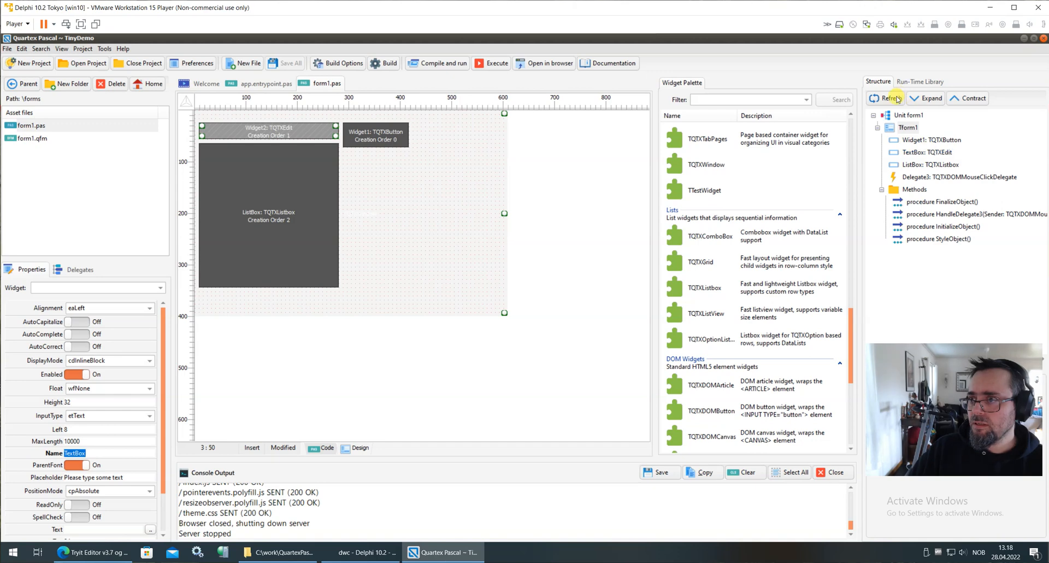
mouse_move(896, 98)
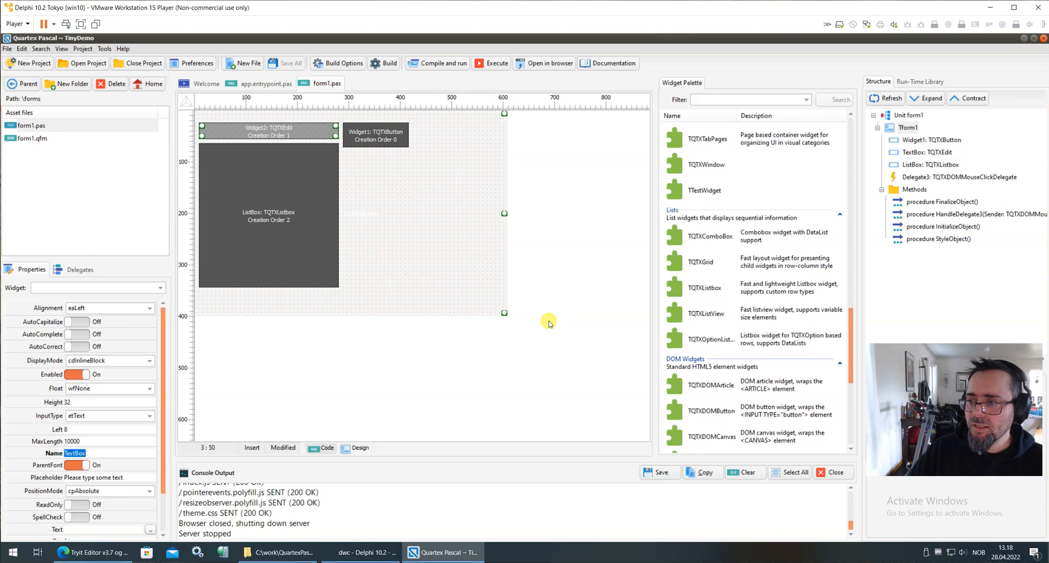
mouse_move(472, 290)
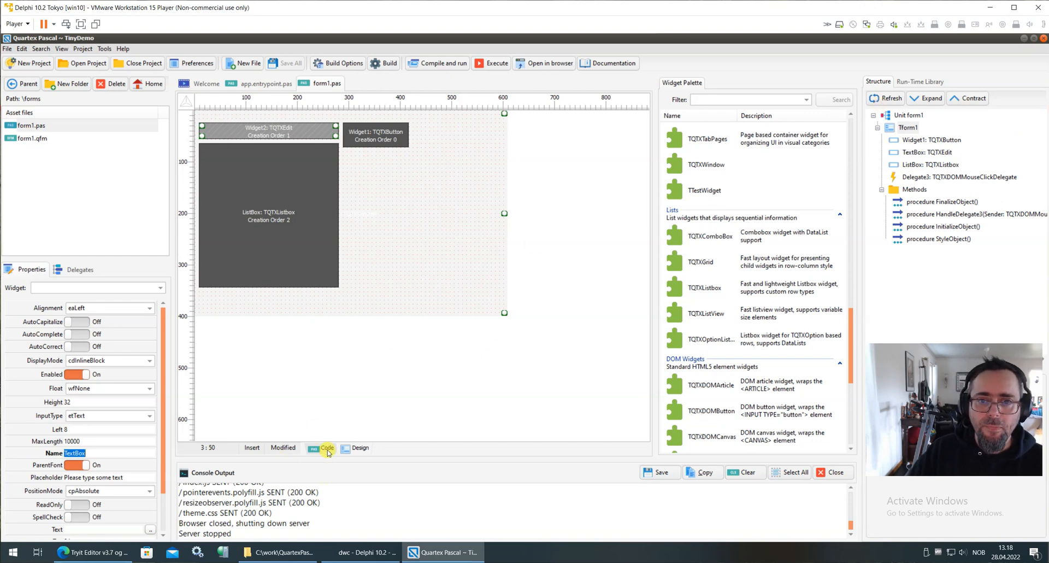
Write Listbox.AddText( TextBox.Text ); inside HandleDelegate3 in the code view
left_click(324, 448)
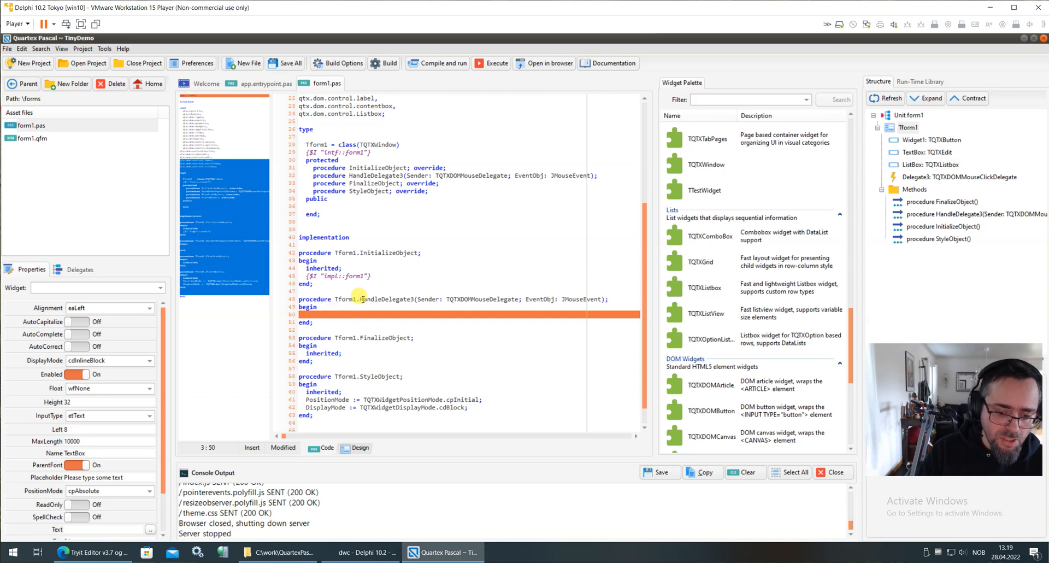
type("Listbox")
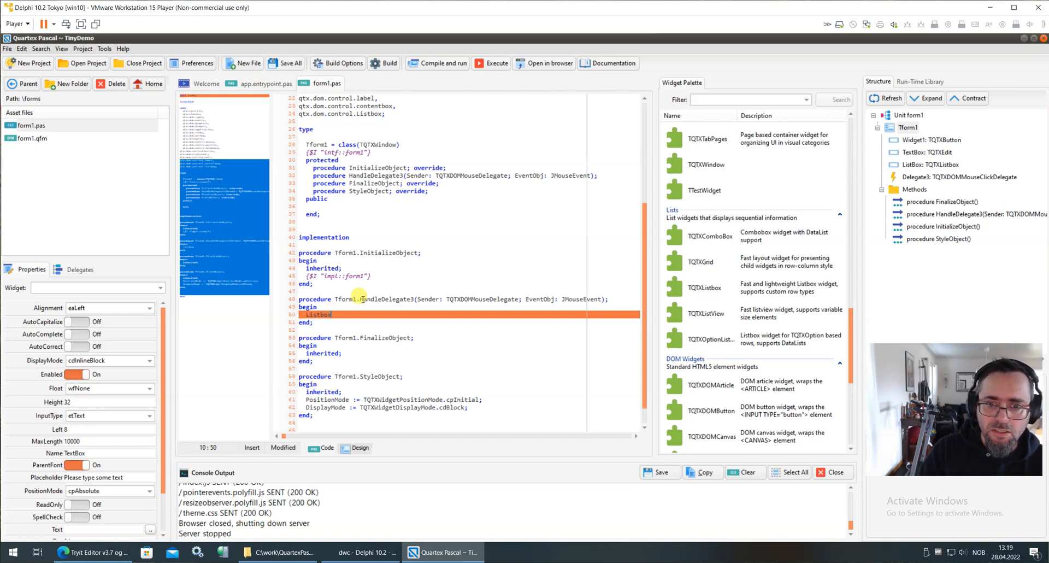
type(".add")
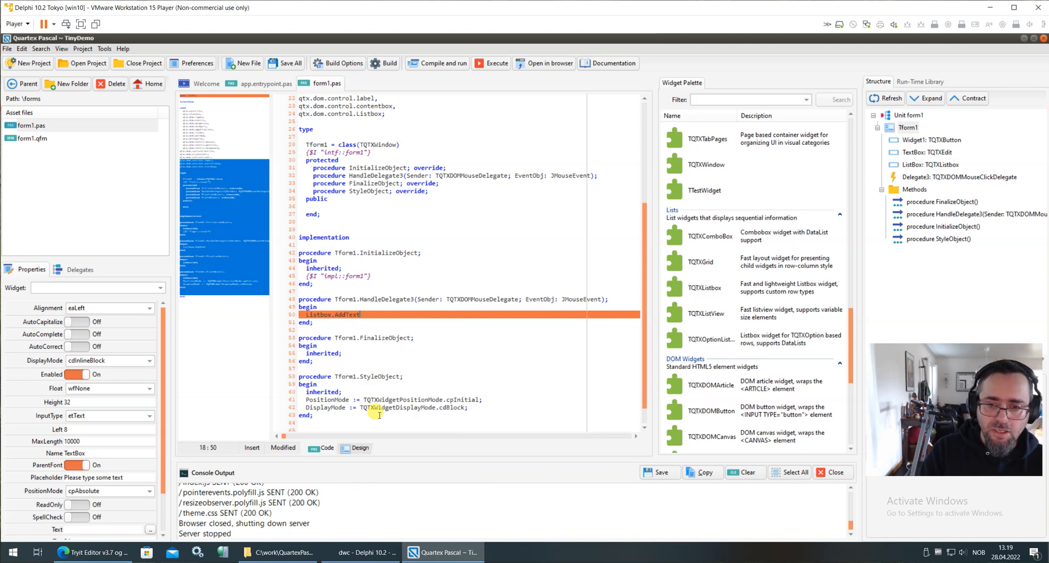
type("(")
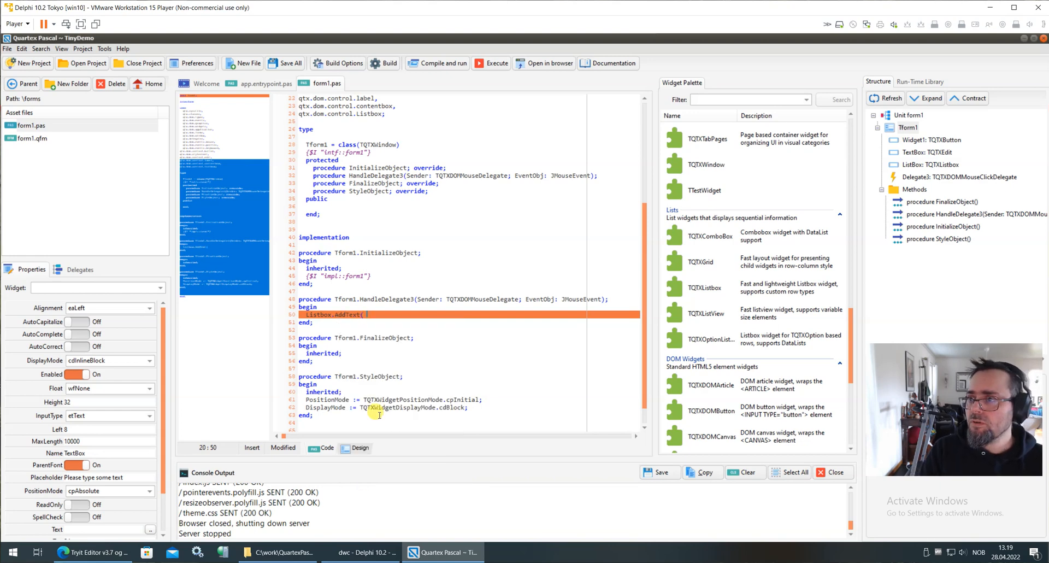
type("TextBox.Text );")
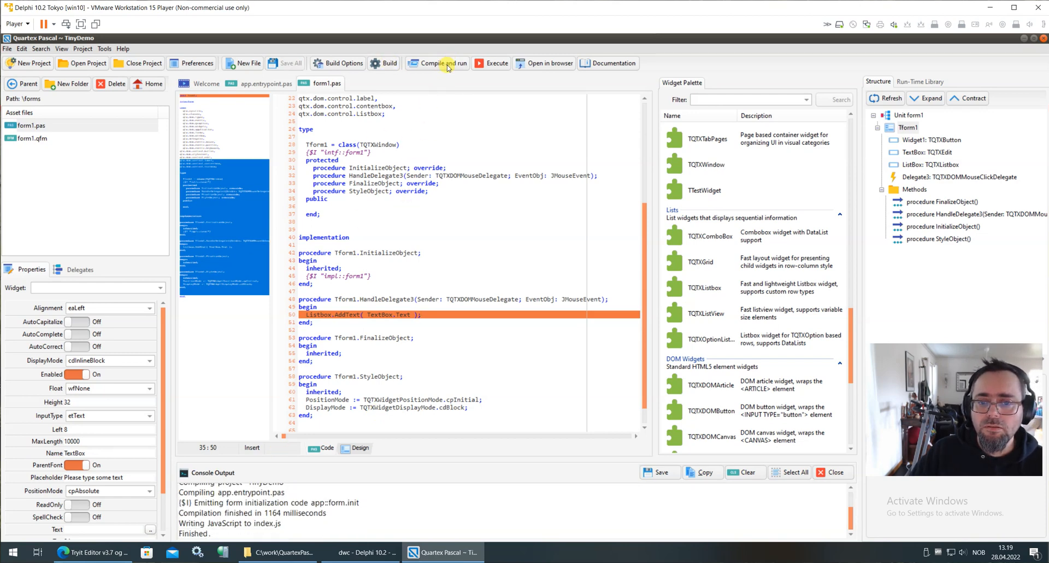
Compile and run TinyDemo, adding 'First item' and 'Second item' to the list via Add text
left_click(437, 64)
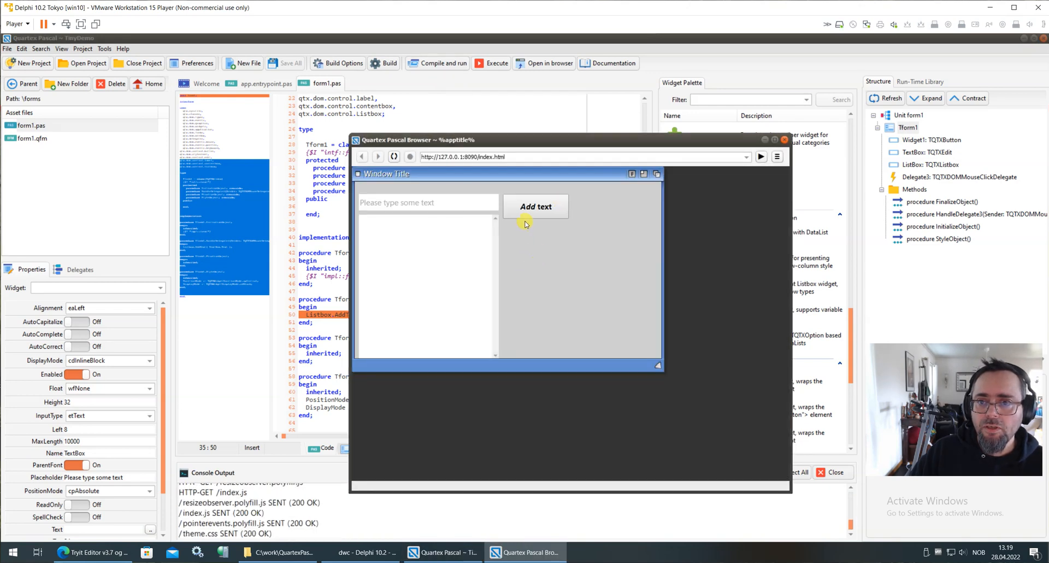
mouse_move(463, 206)
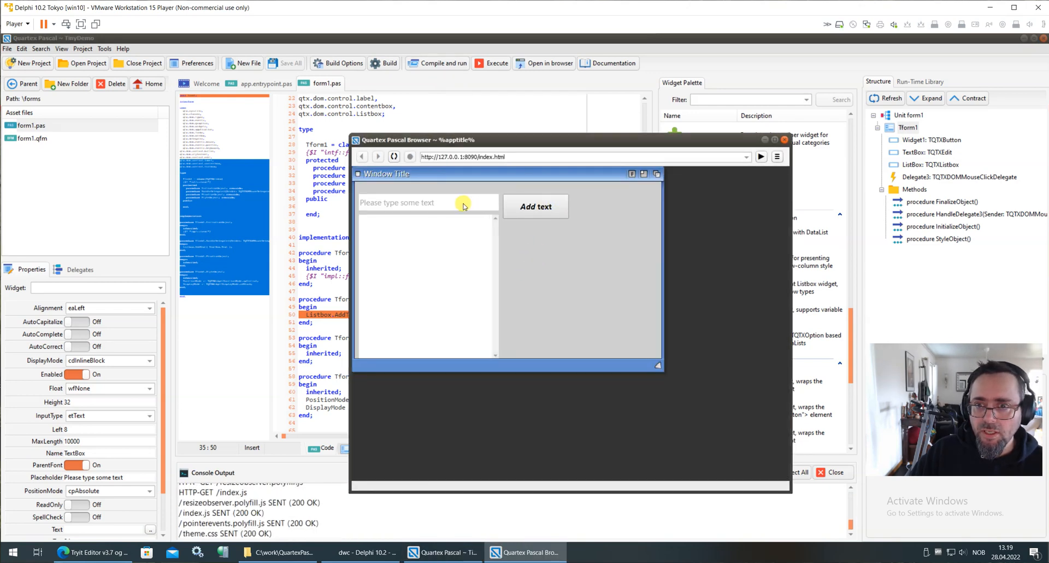
mouse_move(418, 270)
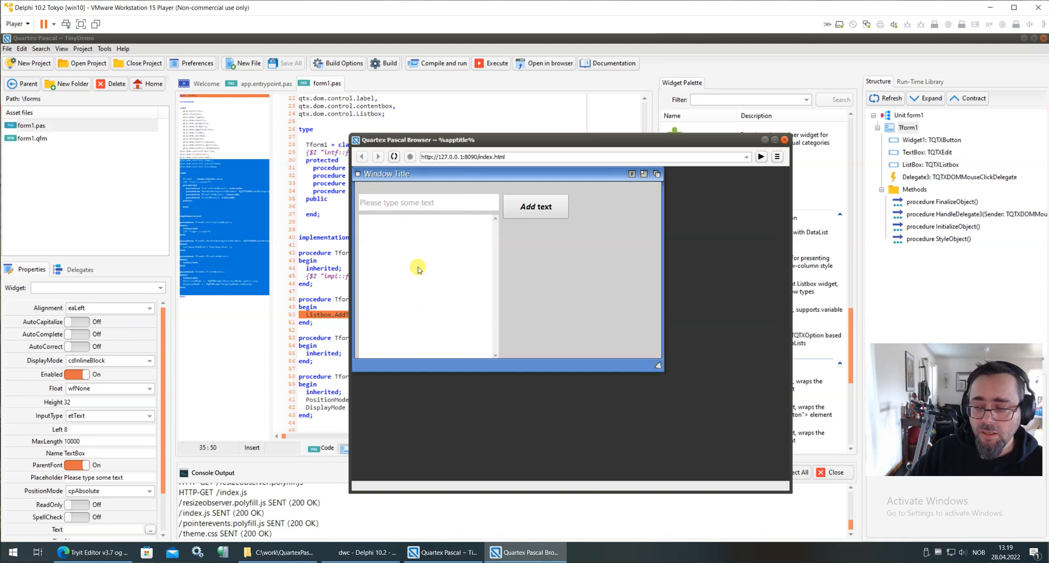
mouse_move(660, 367)
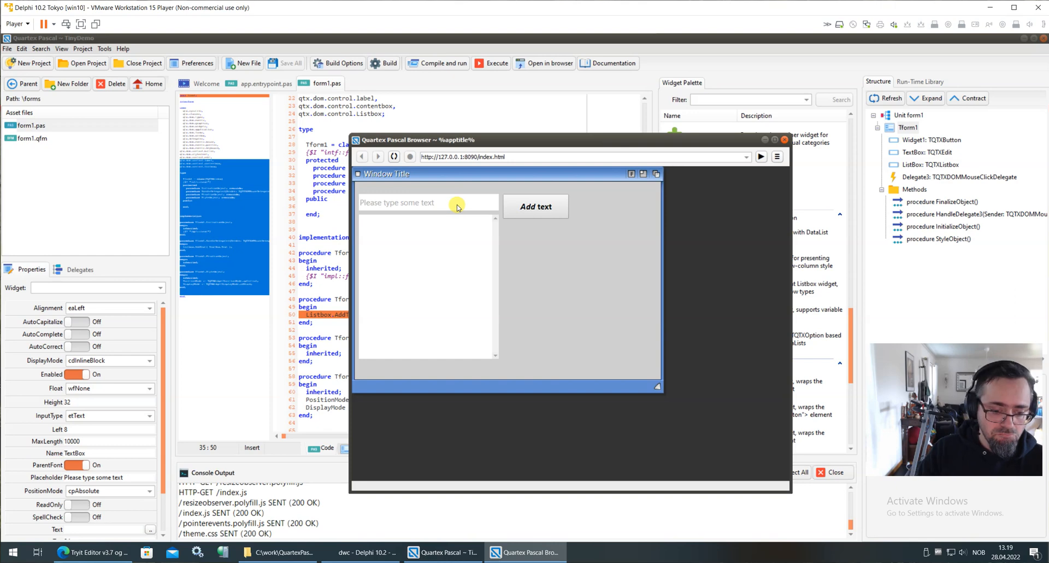
type("First it")
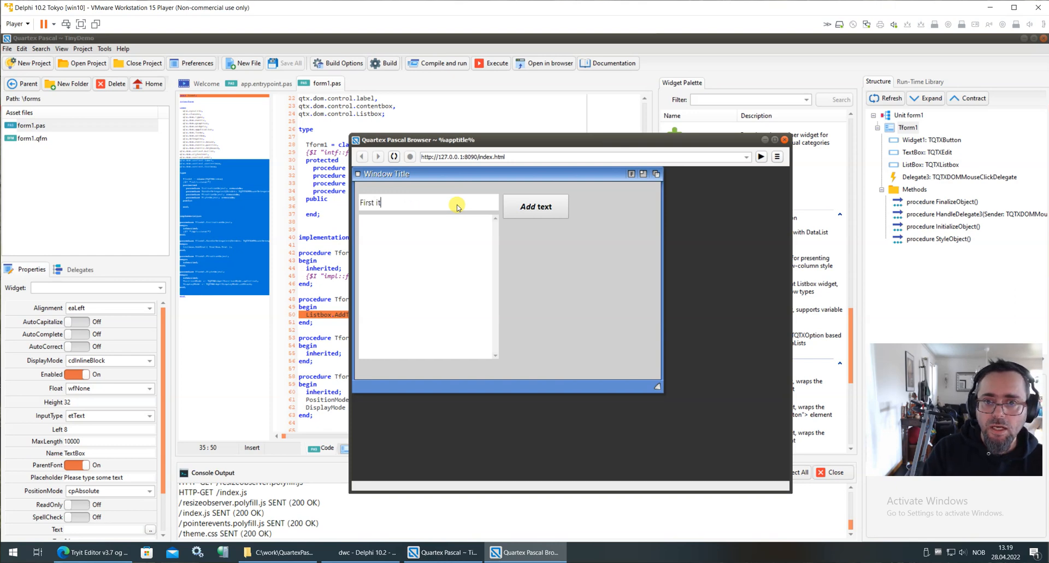
left_click(535, 205)
type("F")
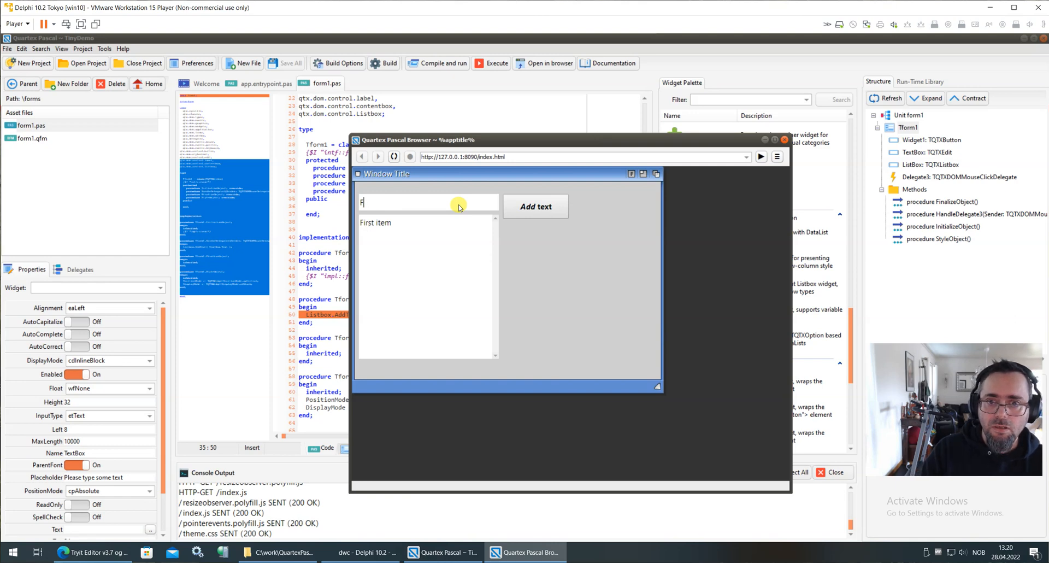
type("Second it")
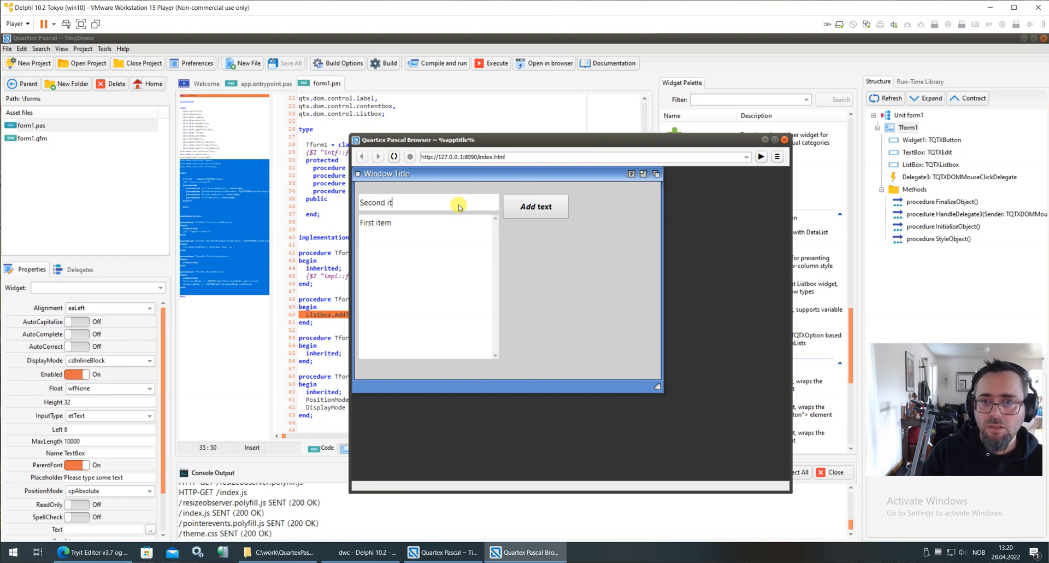
left_click(536, 206)
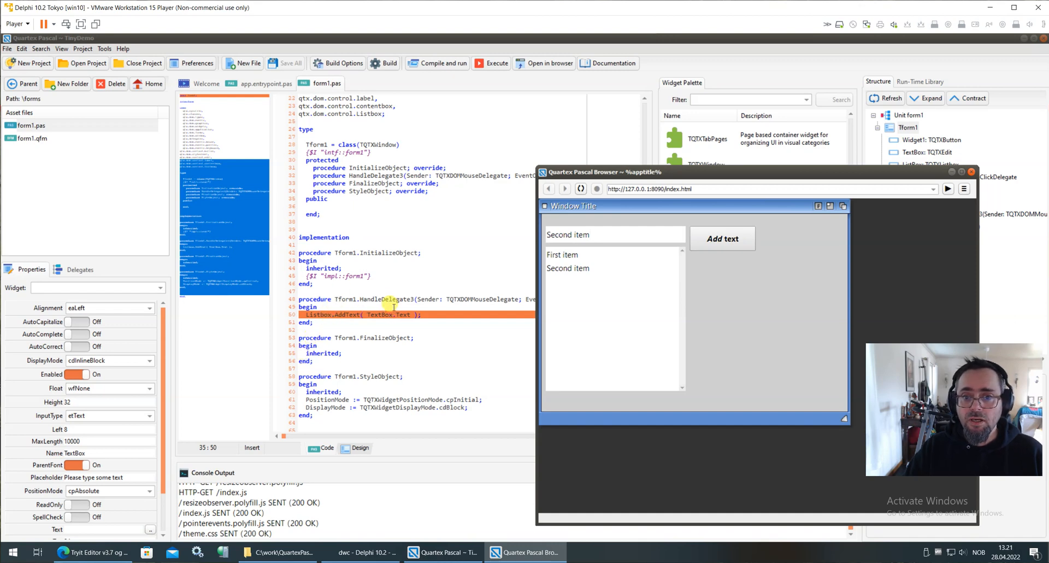
mouse_move(615, 267)
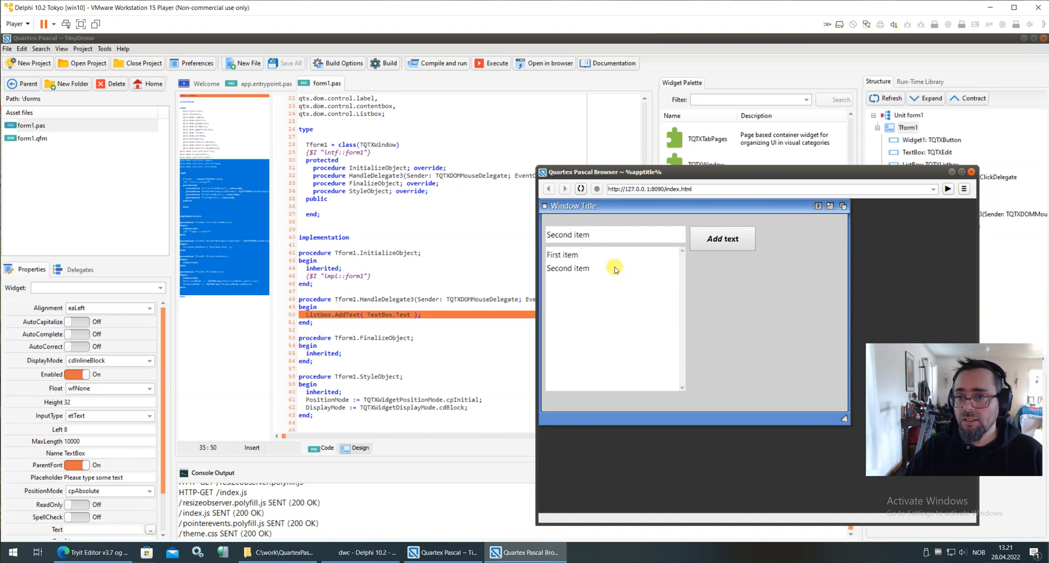
left_click(562, 255)
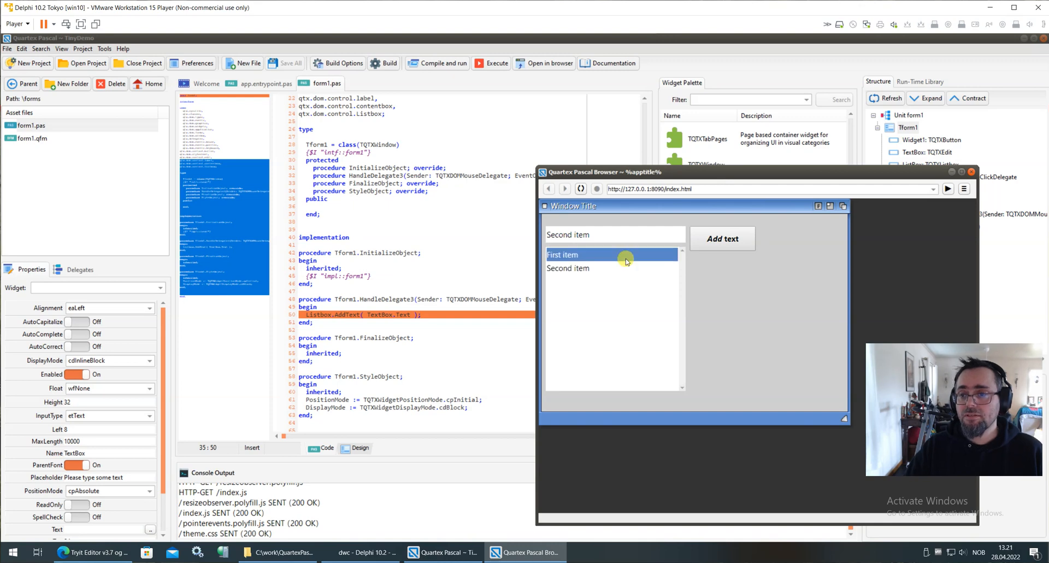
left_click(567, 268)
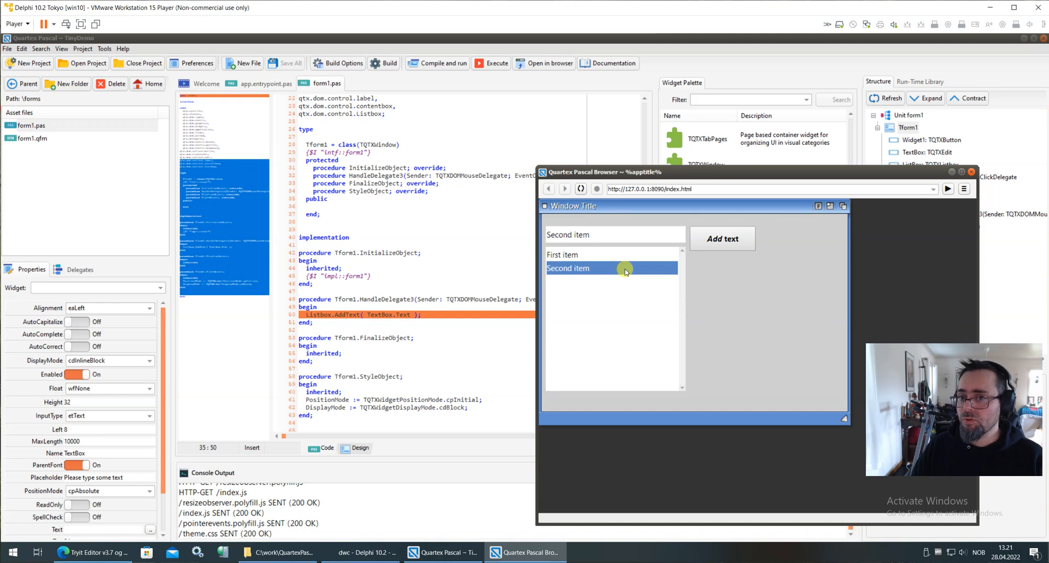
mouse_move(622, 285)
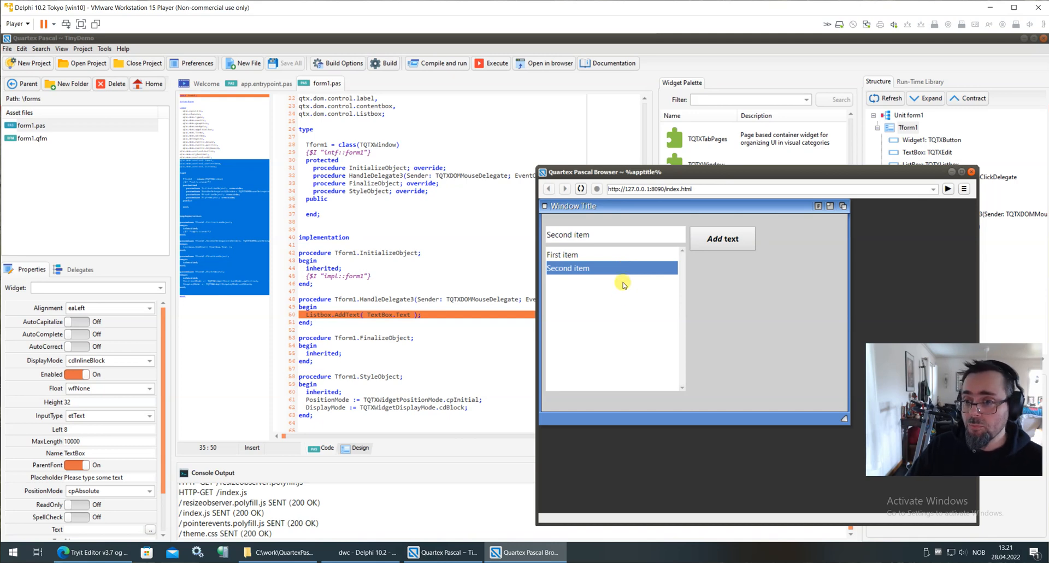
left_click(562, 255)
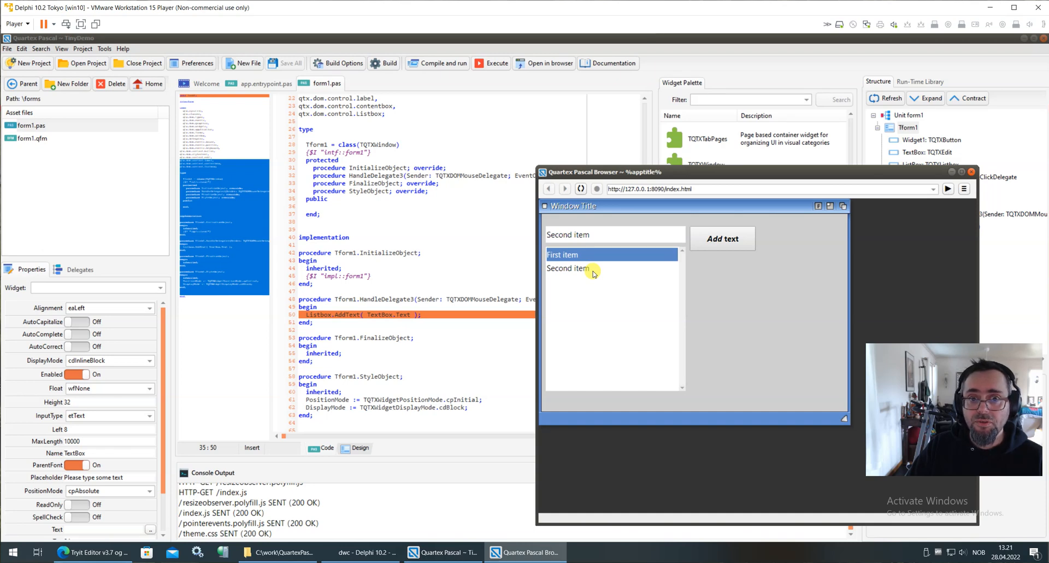
mouse_move(602, 273)
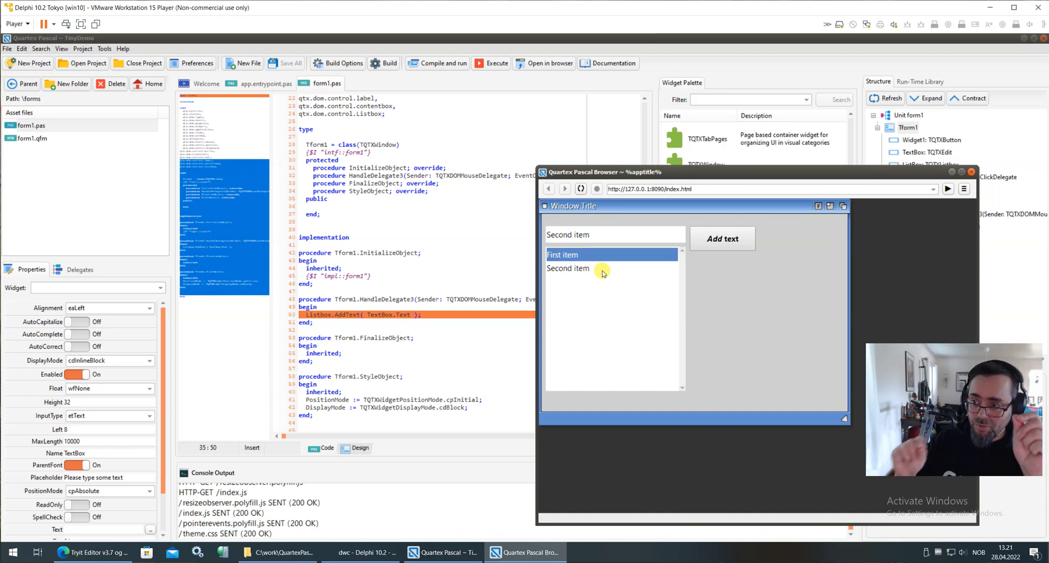